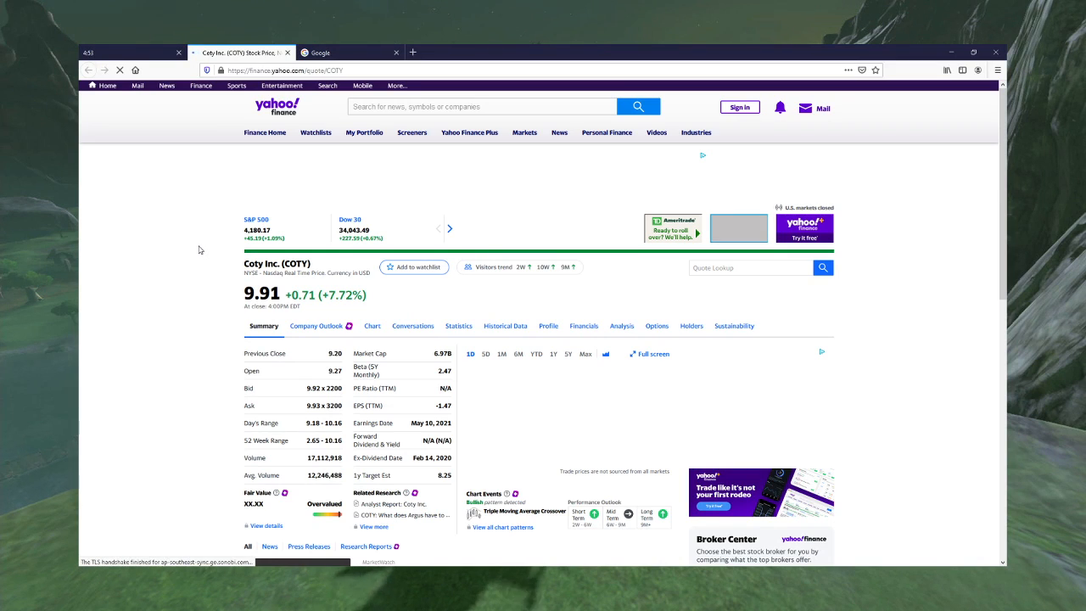
Step: Switch the COTY price chart to the 5D range after a quick look down the page
scroll("down", 3)
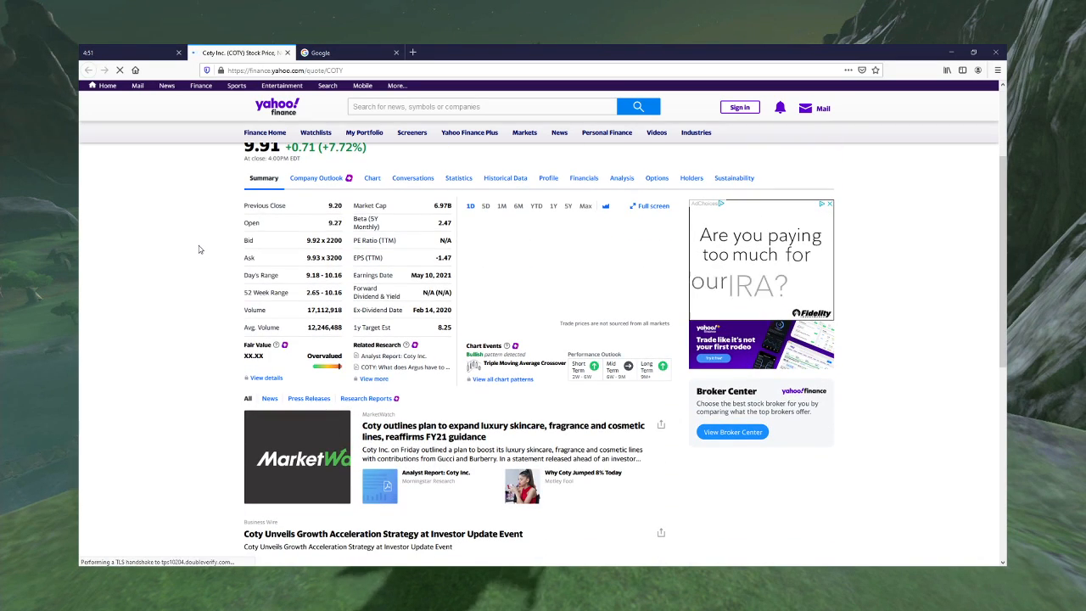
scroll("up", 3)
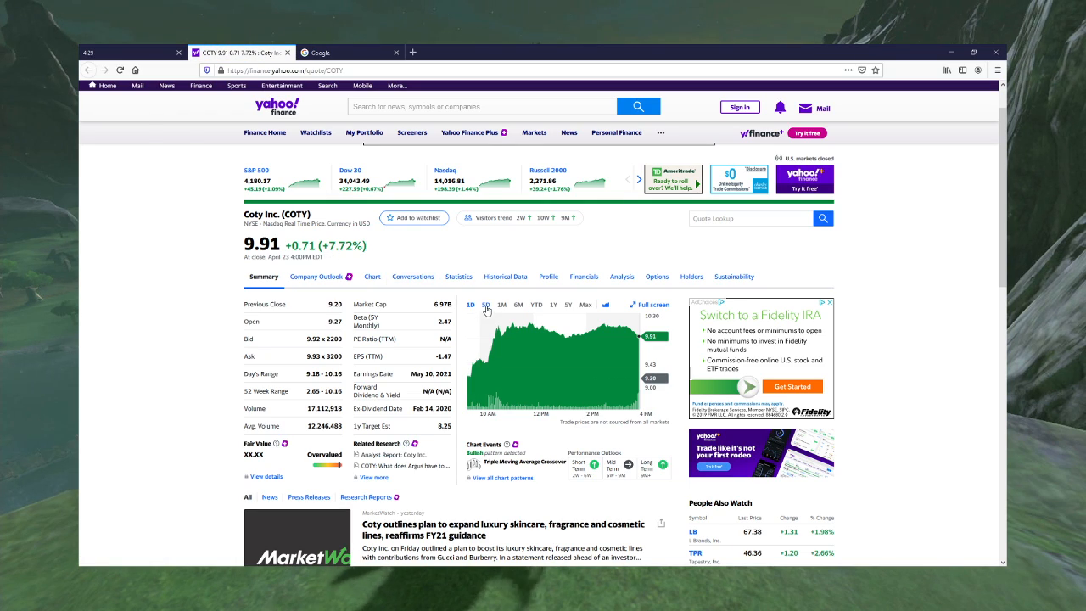
left_click(486, 306)
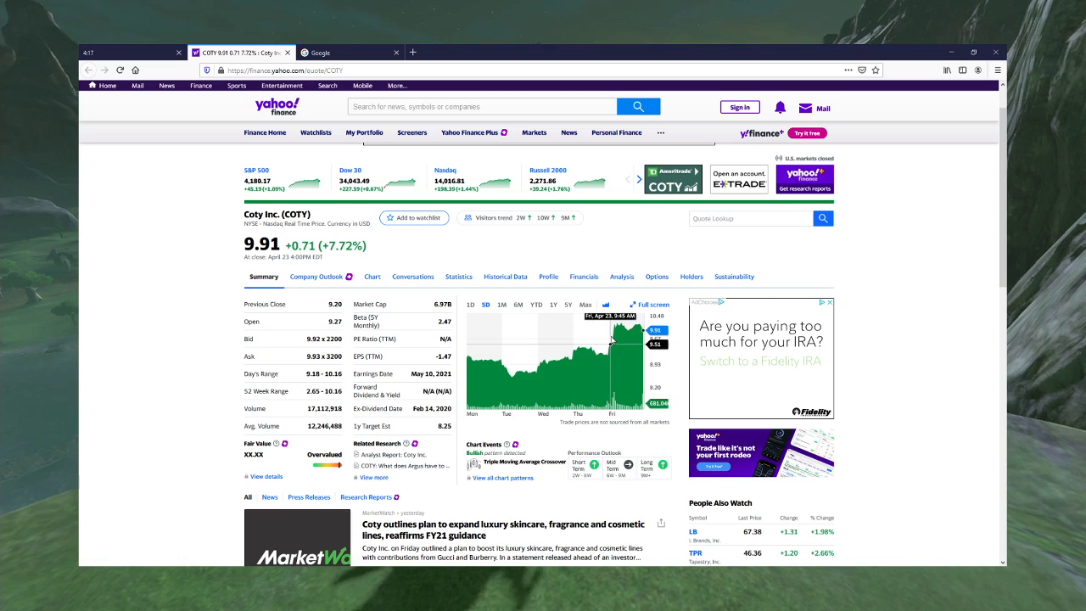
scroll("down", 3)
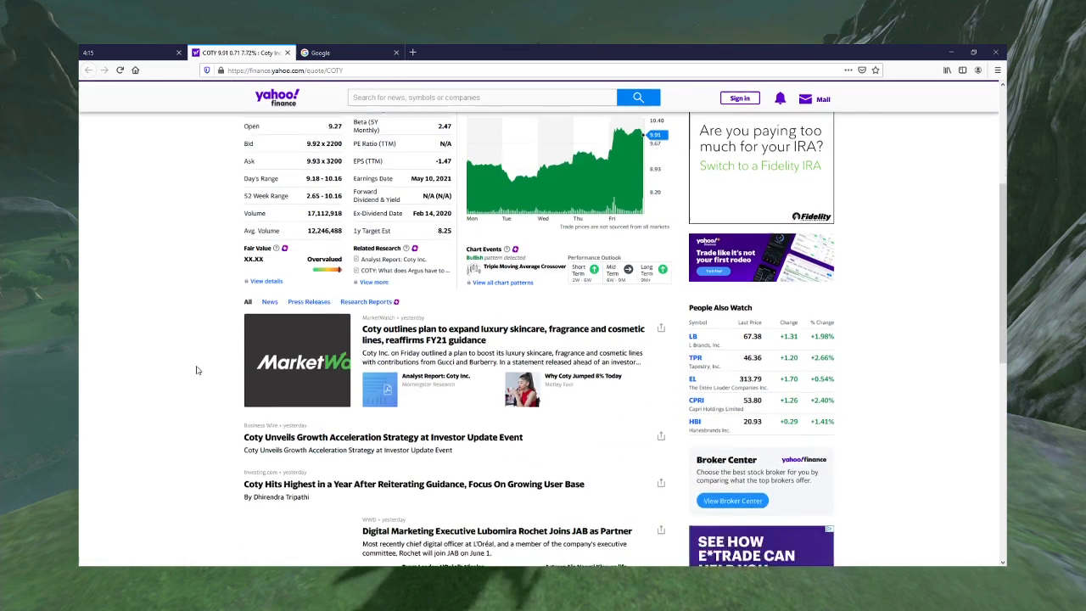
scroll("down", 3)
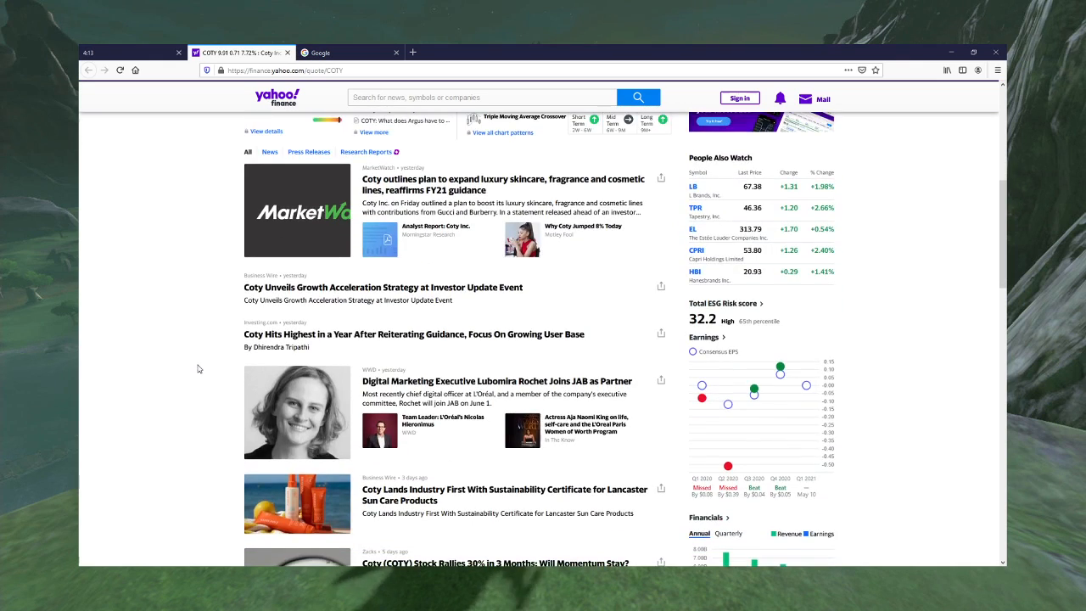
scroll("up", 3)
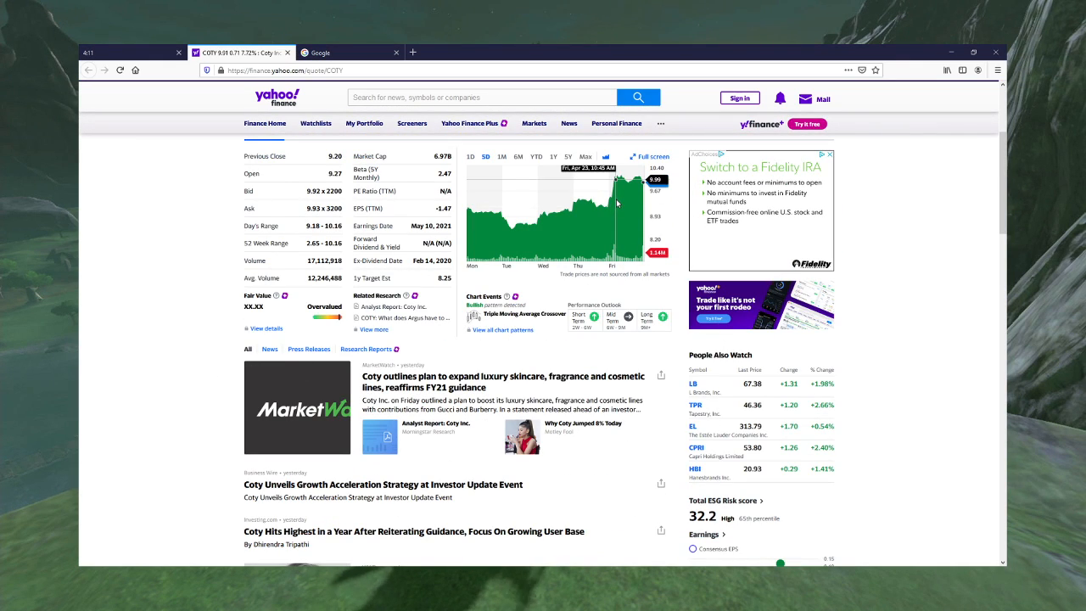
scroll("down", 3)
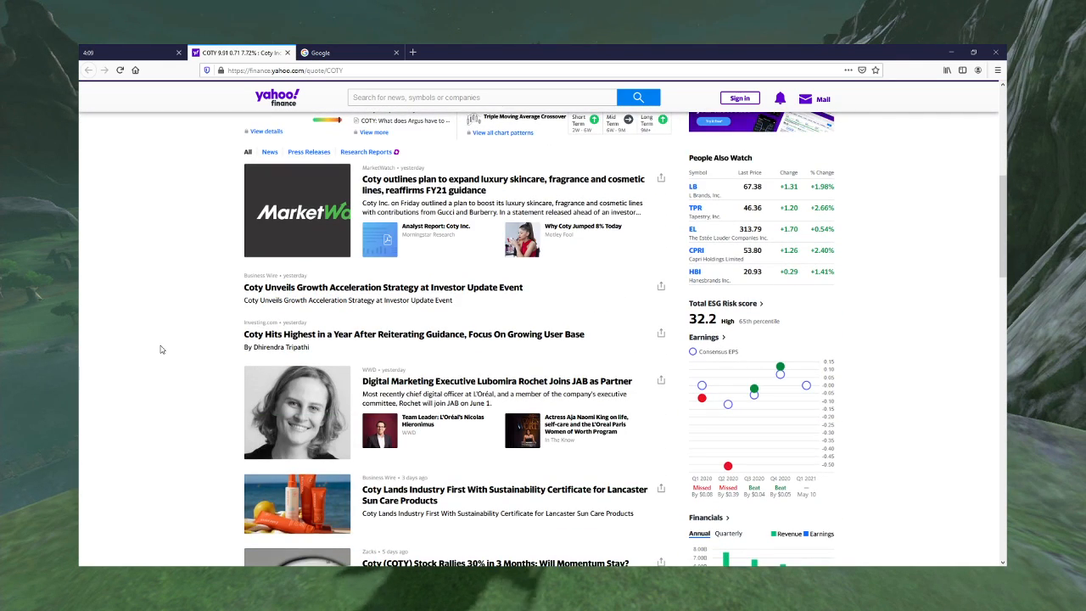
scroll("down", 3)
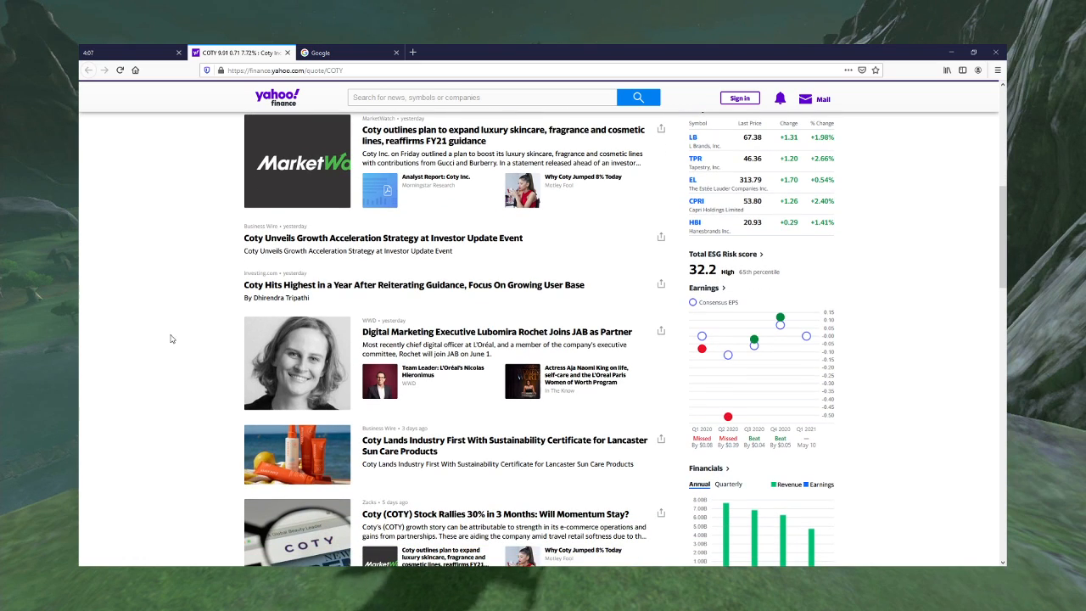
mouse_move(180, 319)
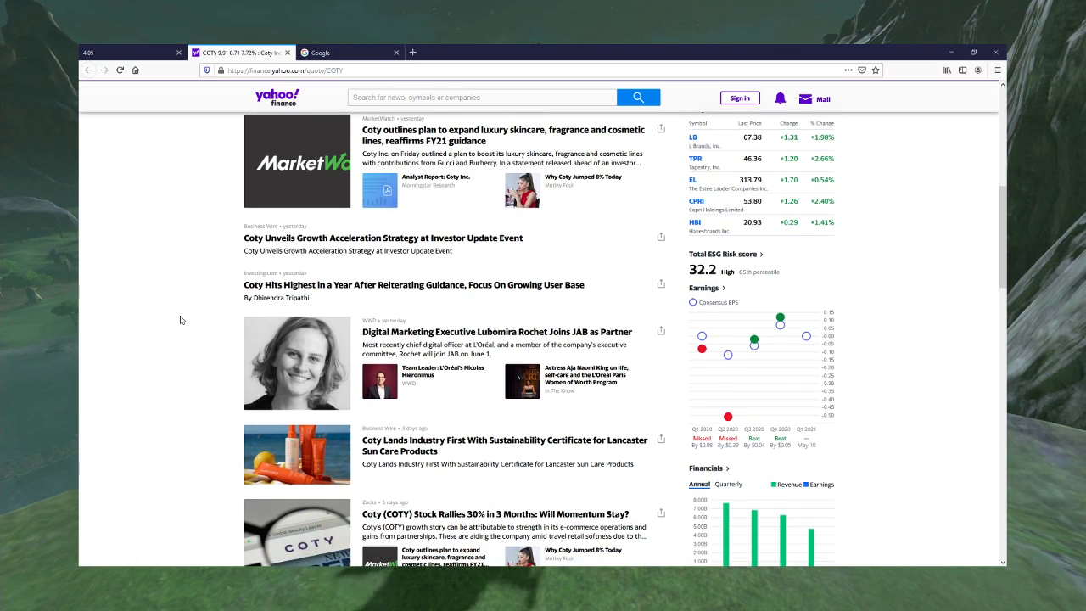
mouse_move(343, 285)
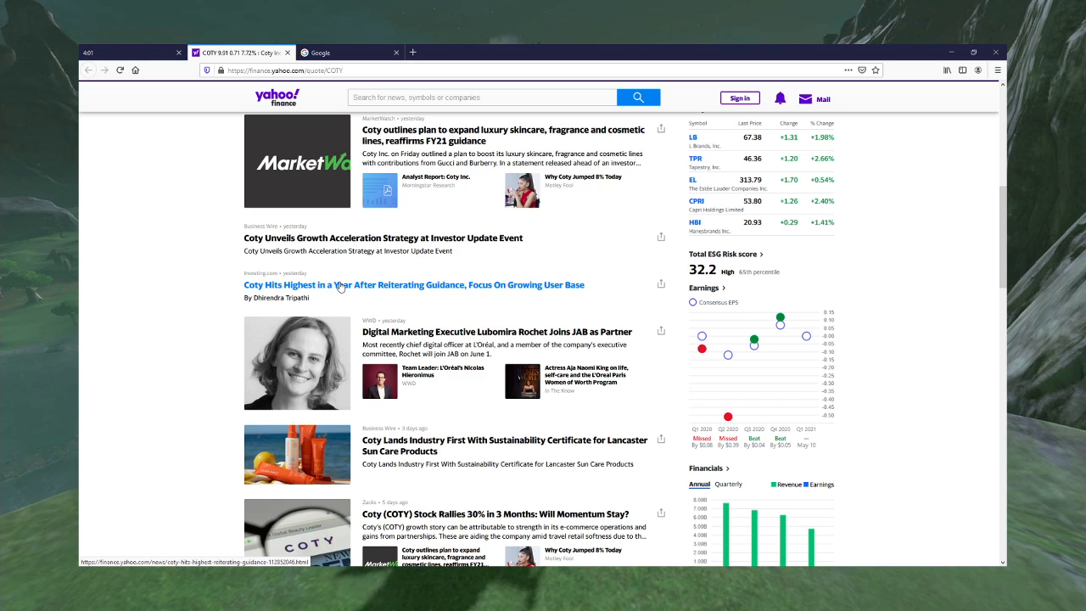
scroll("down", 3)
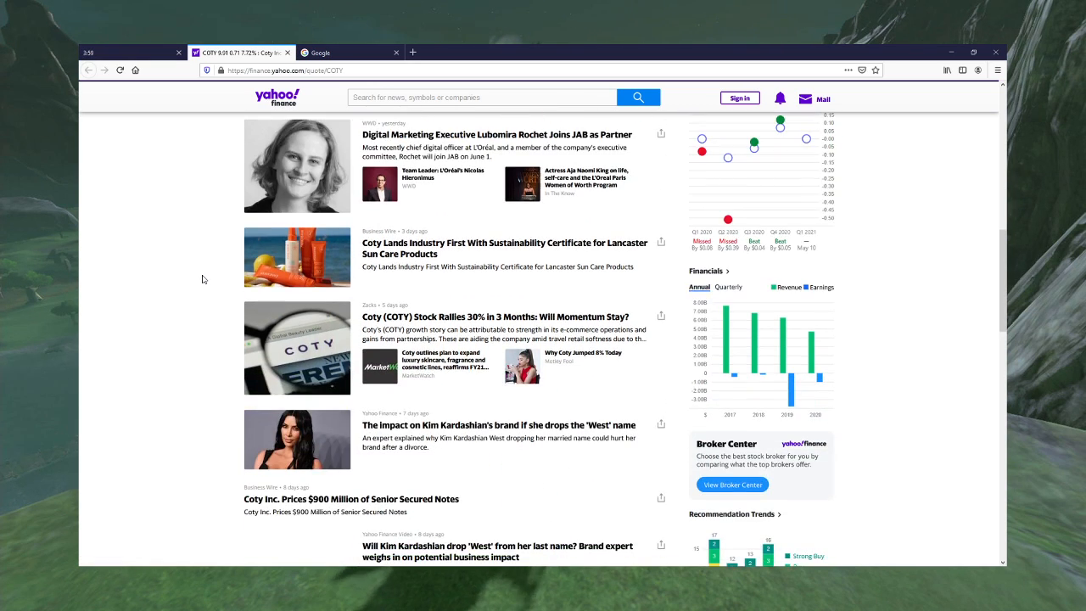
Step: Highlight the word Tiffany in Coty's Company Profile description
scroll("down", 3)
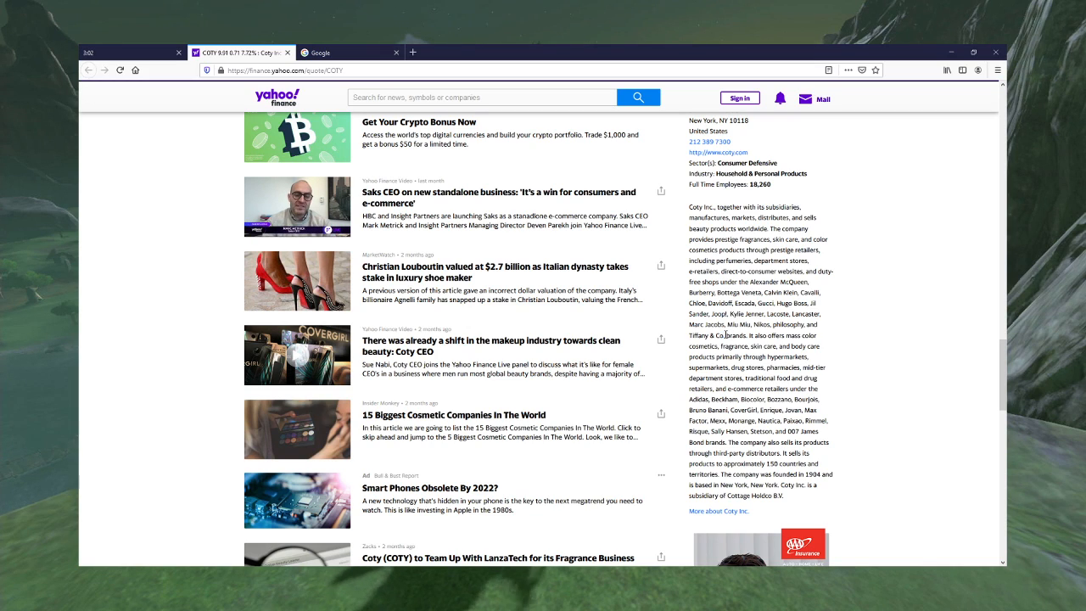
double_click(699, 337)
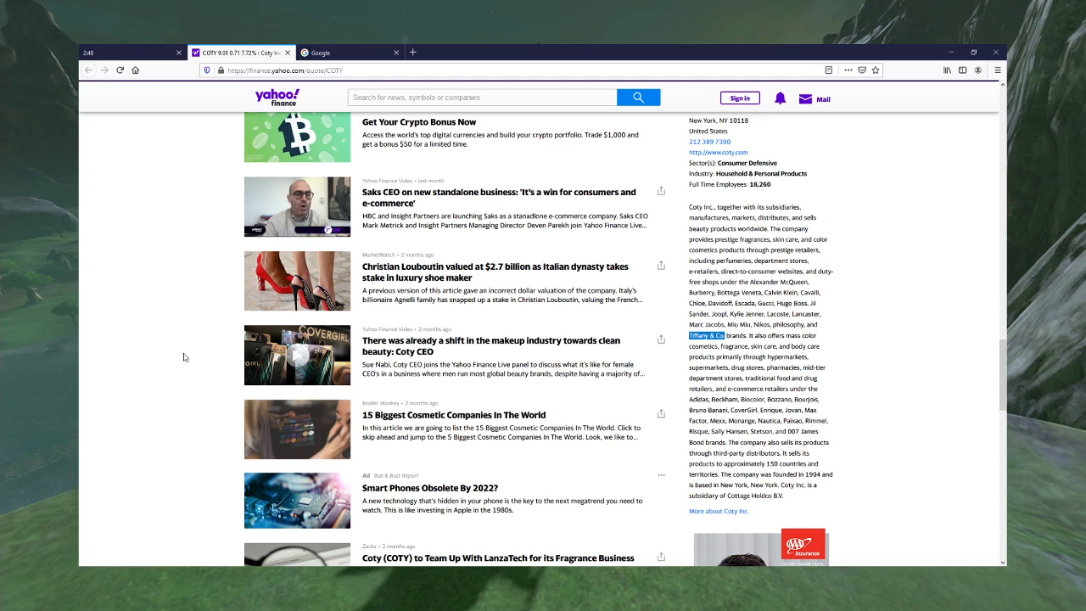
scroll("down", 3)
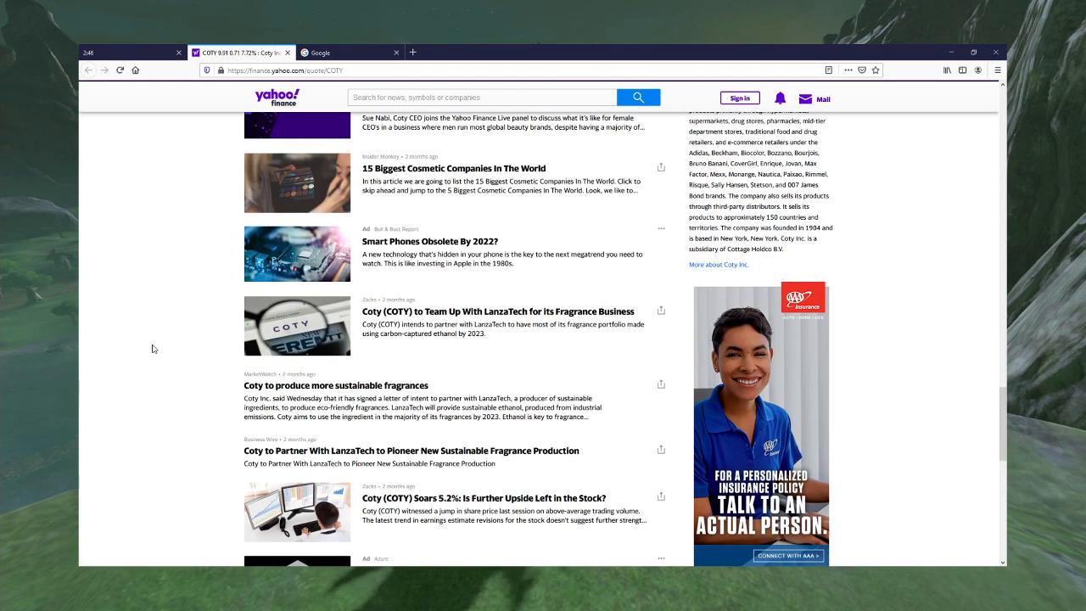
scroll("up", 3)
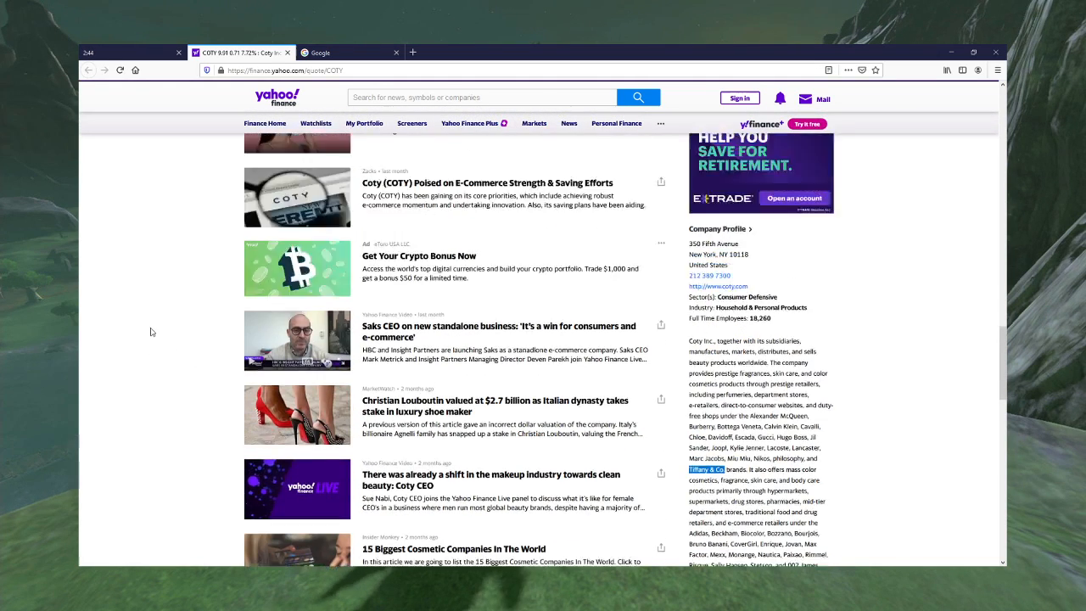
scroll("up", 3)
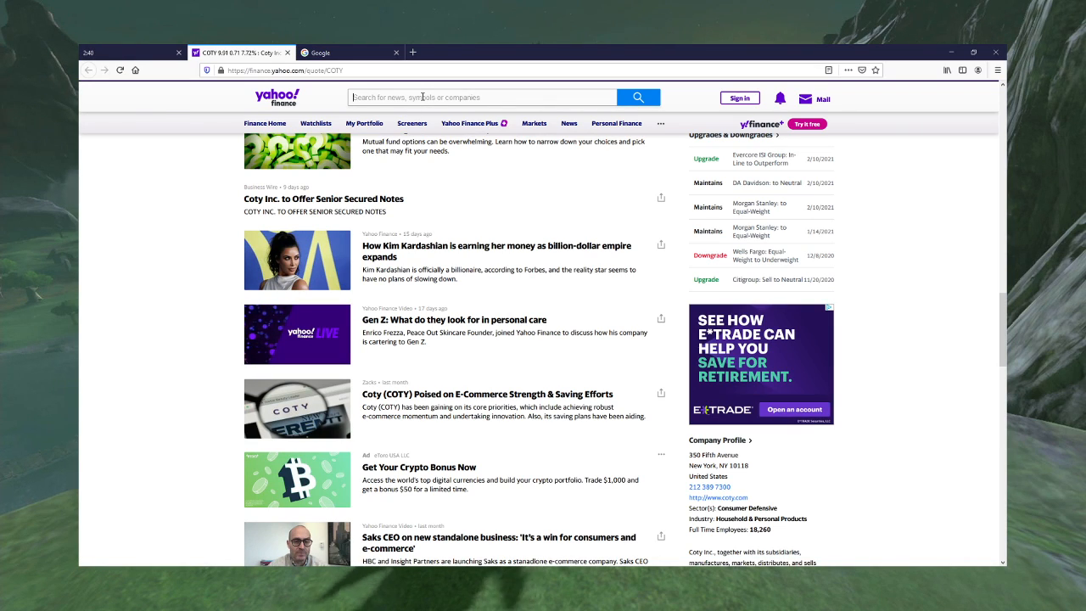
type("tifa")
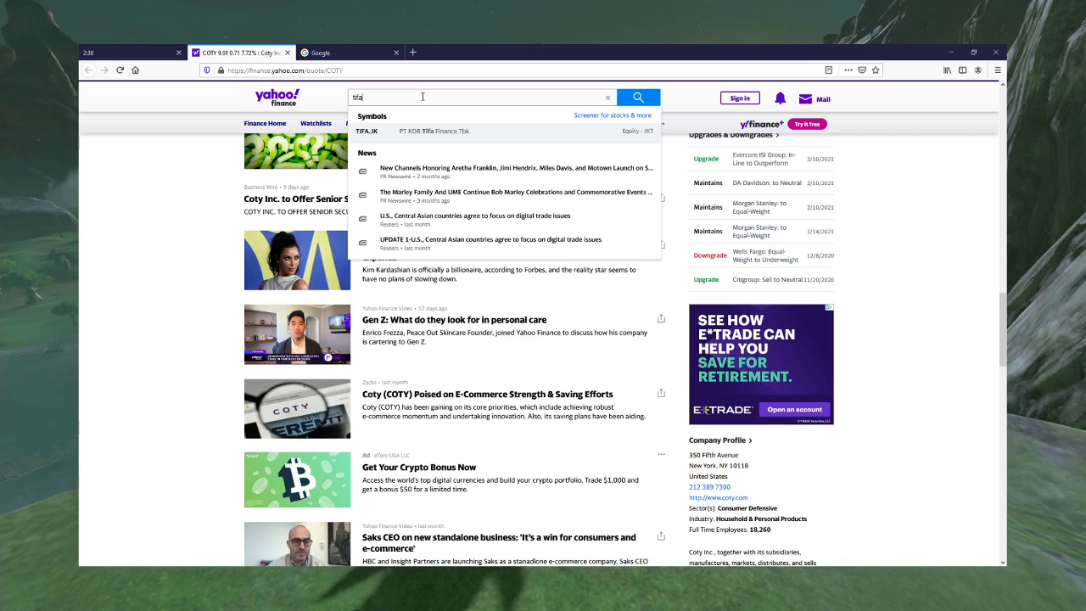
key("Backspace")
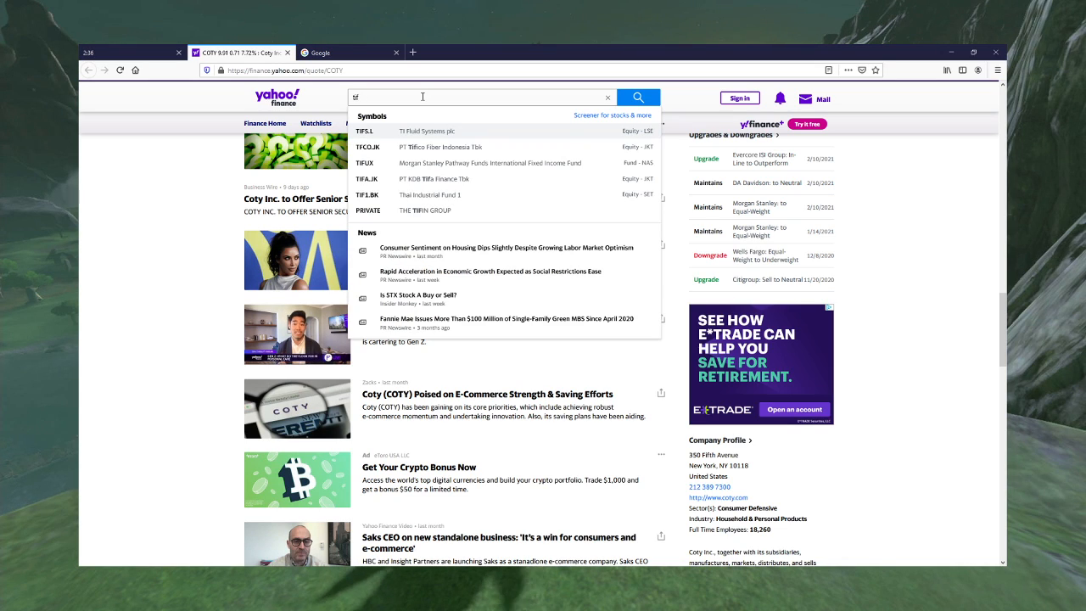
type("tiffany")
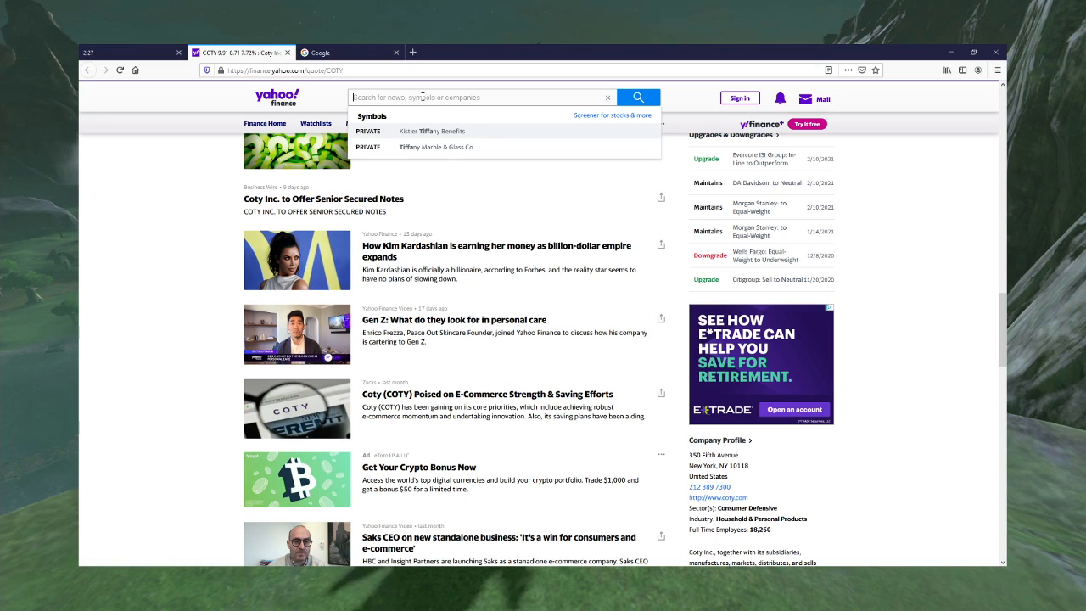
left_click(112, 231)
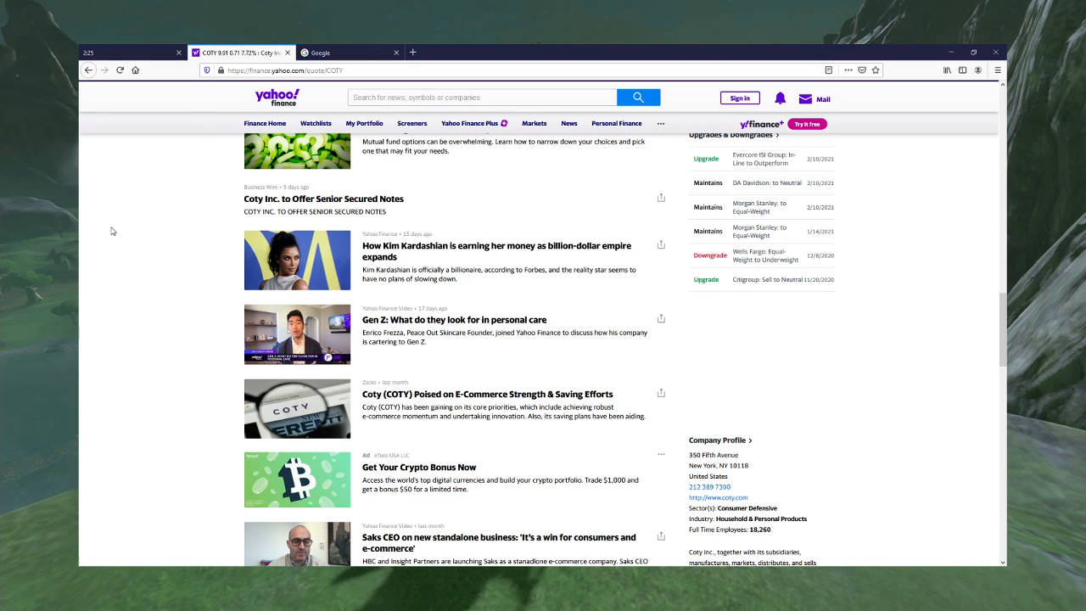
Step: Scroll through the COTY news headlines, then head back toward the quote summary
scroll("down", 3)
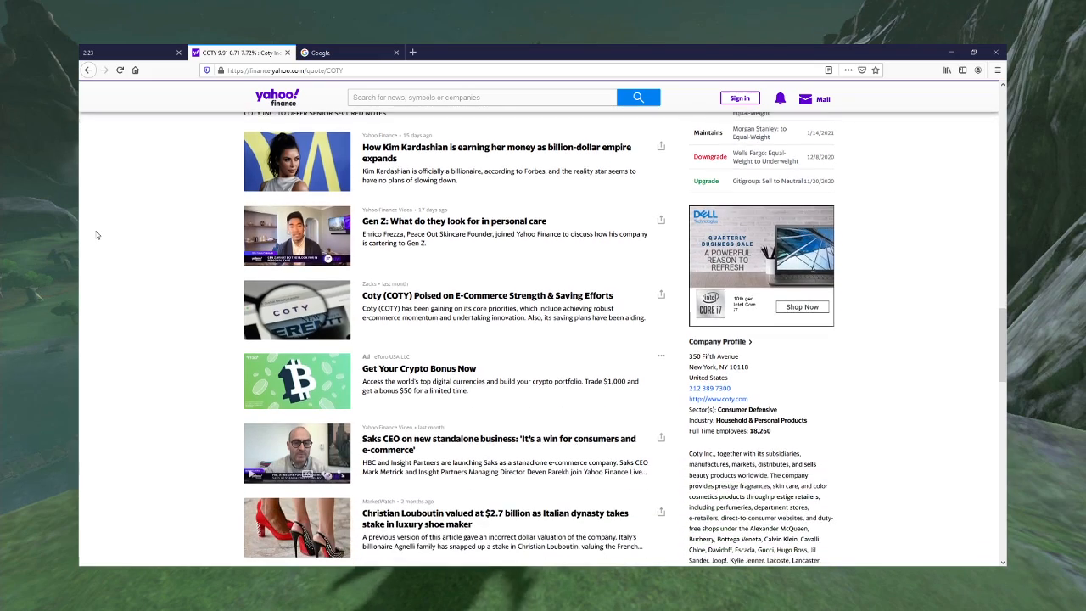
scroll("down", 3)
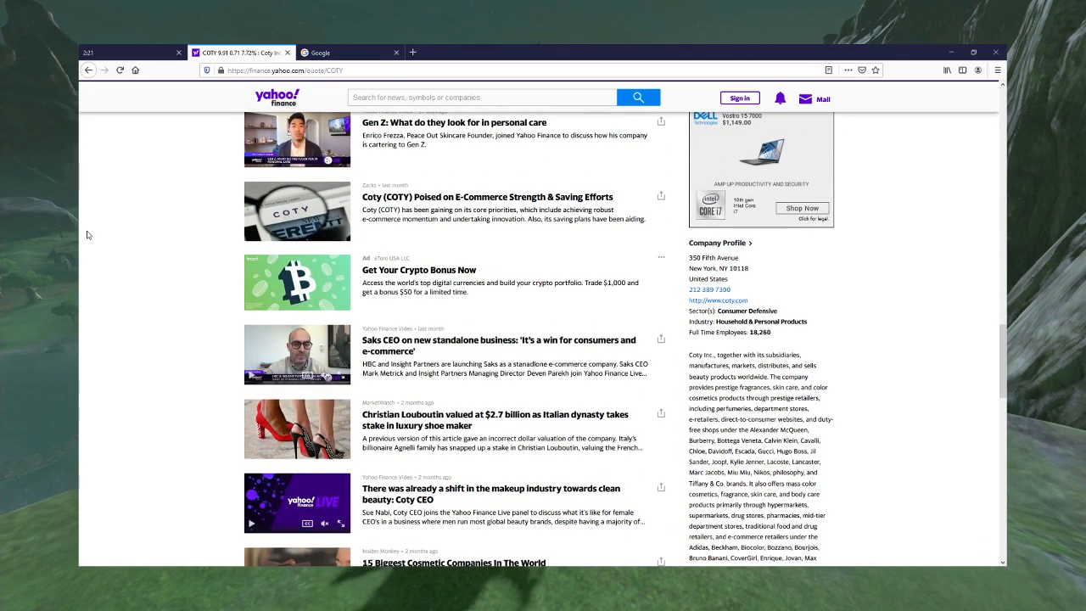
scroll("down", 3)
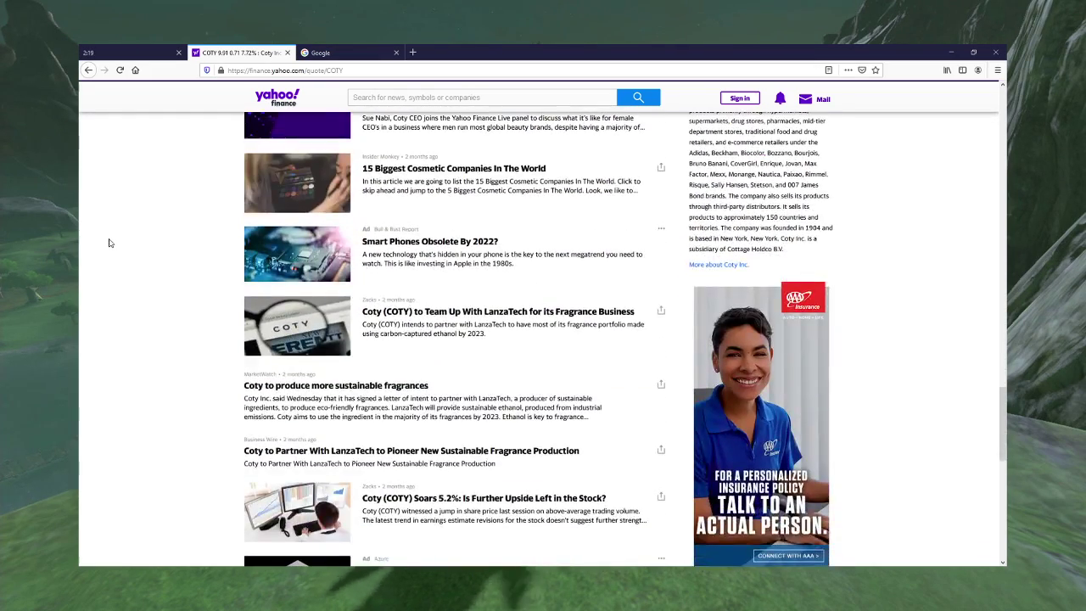
scroll("down", 3)
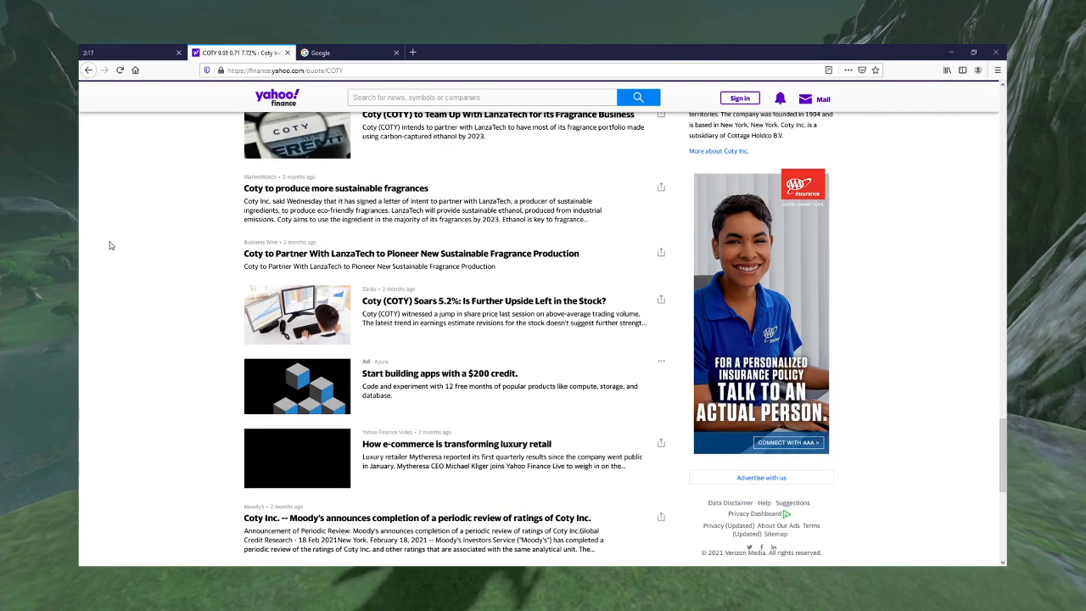
scroll("down", 3)
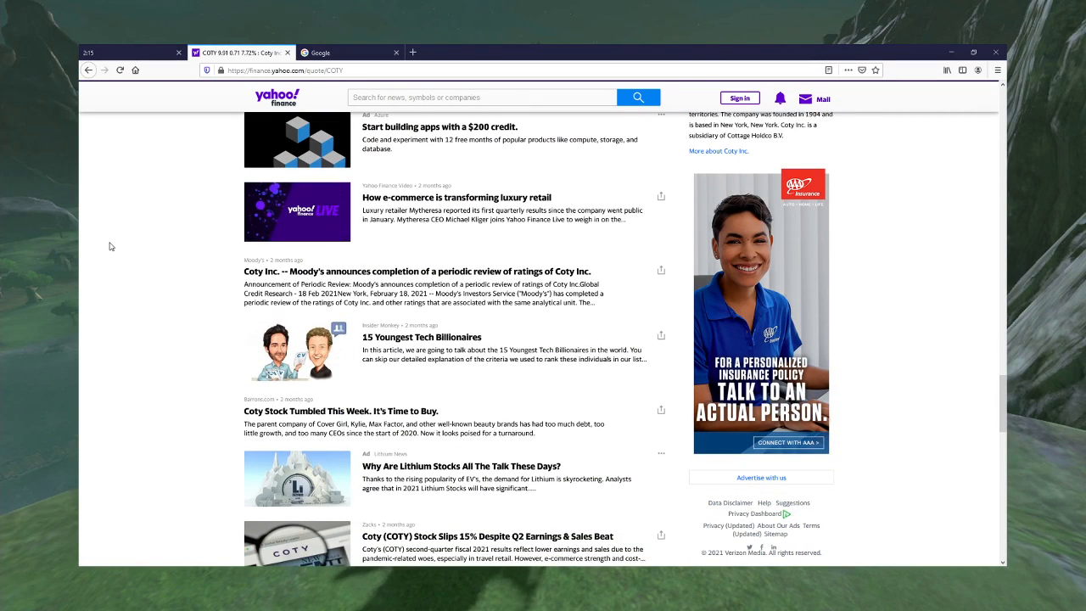
scroll("down", 3)
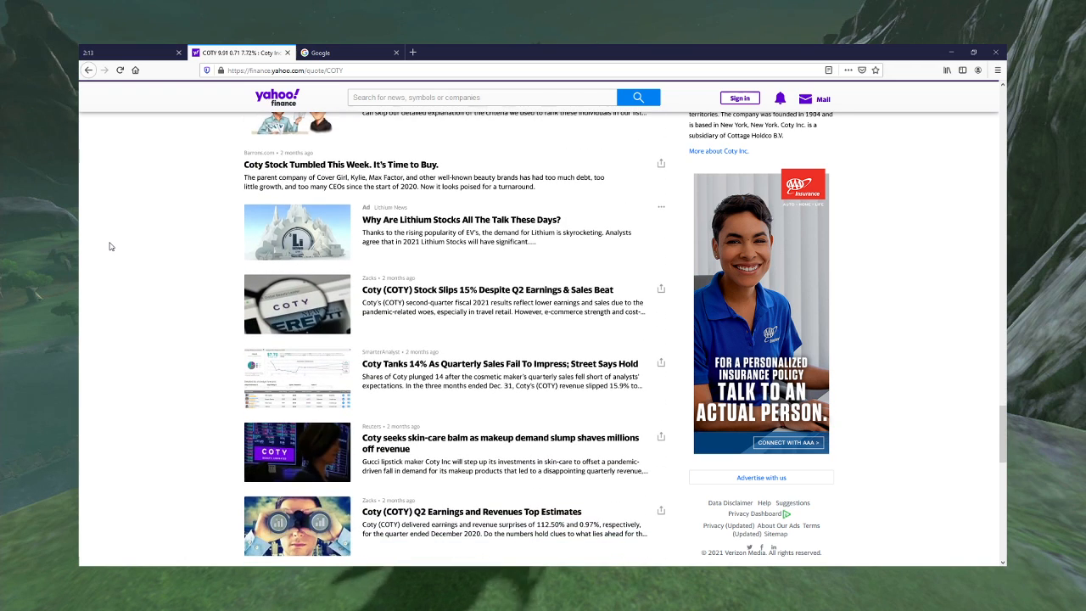
scroll("down", 3)
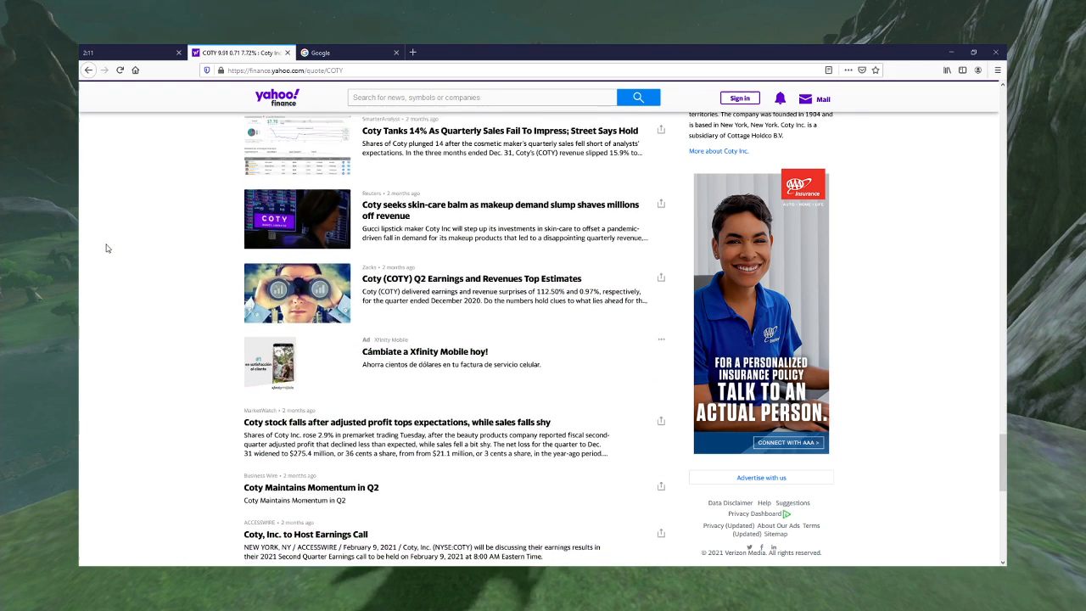
scroll("down", 3)
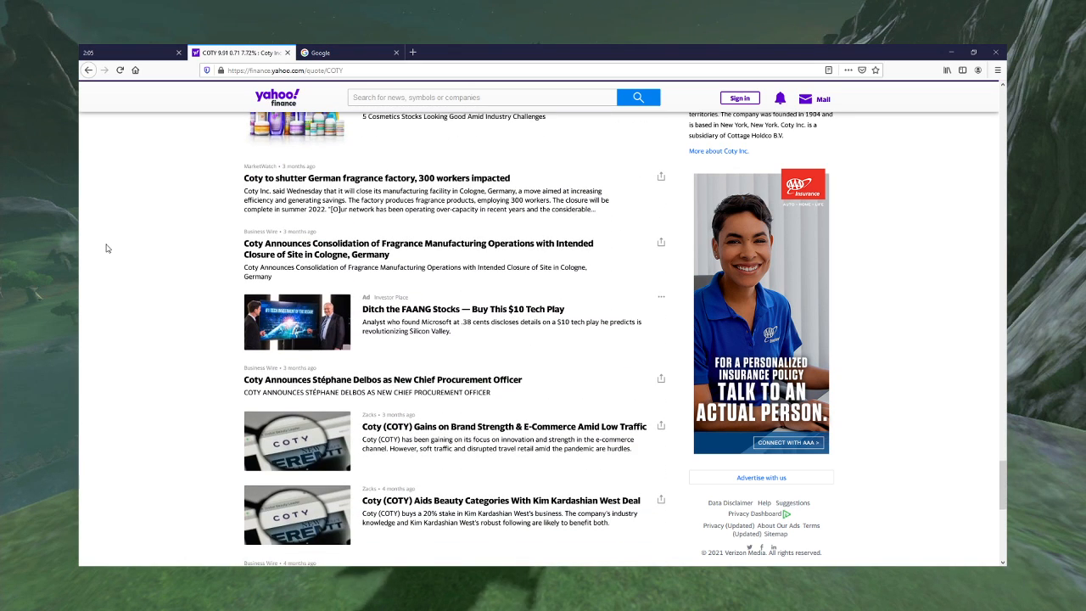
scroll("down", 3)
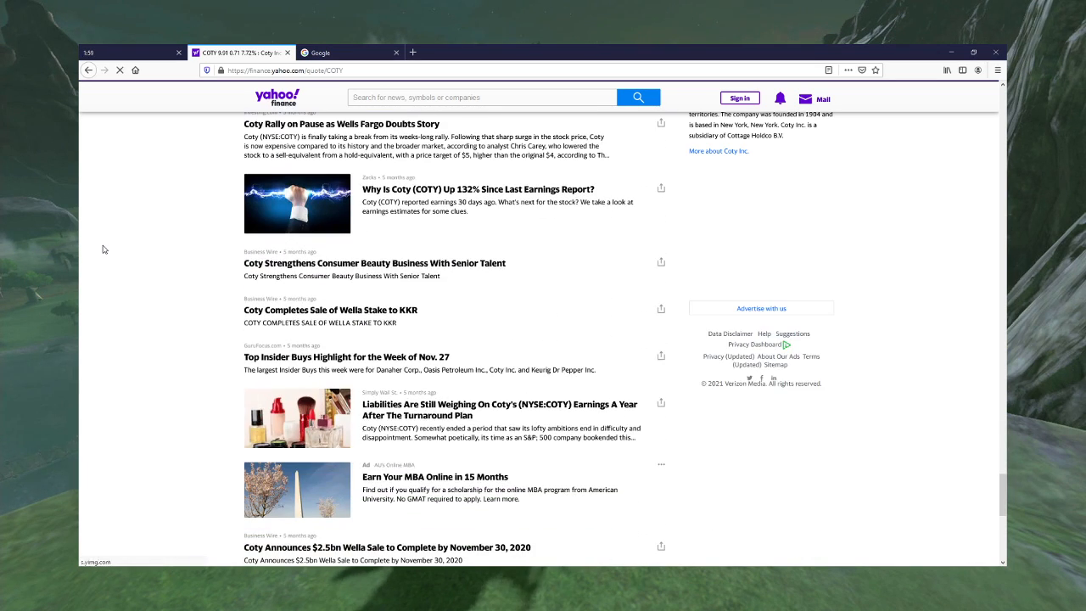
scroll("down", 3)
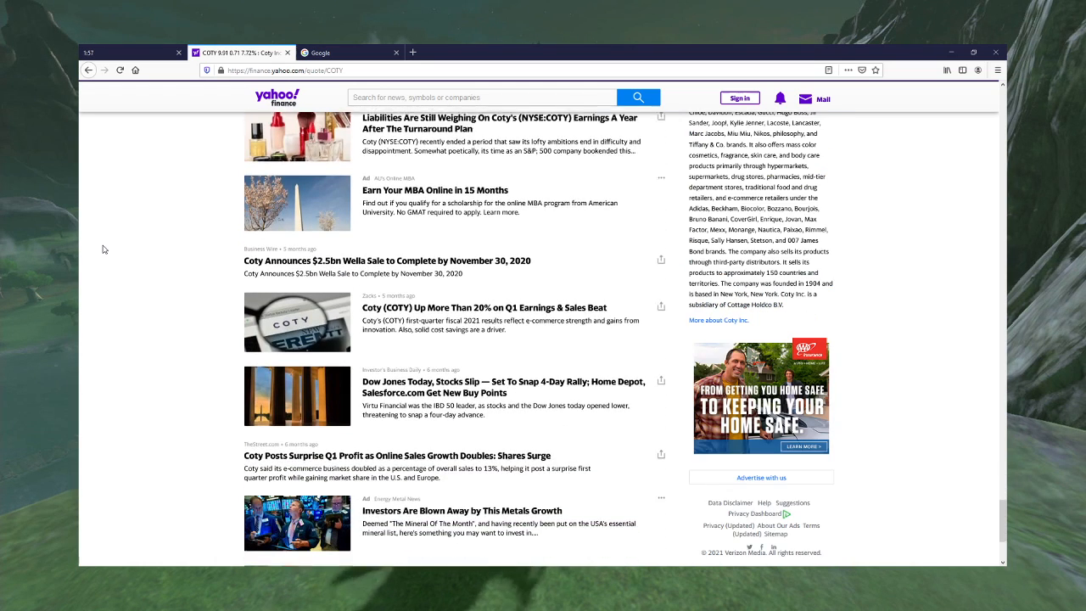
scroll("down", 3)
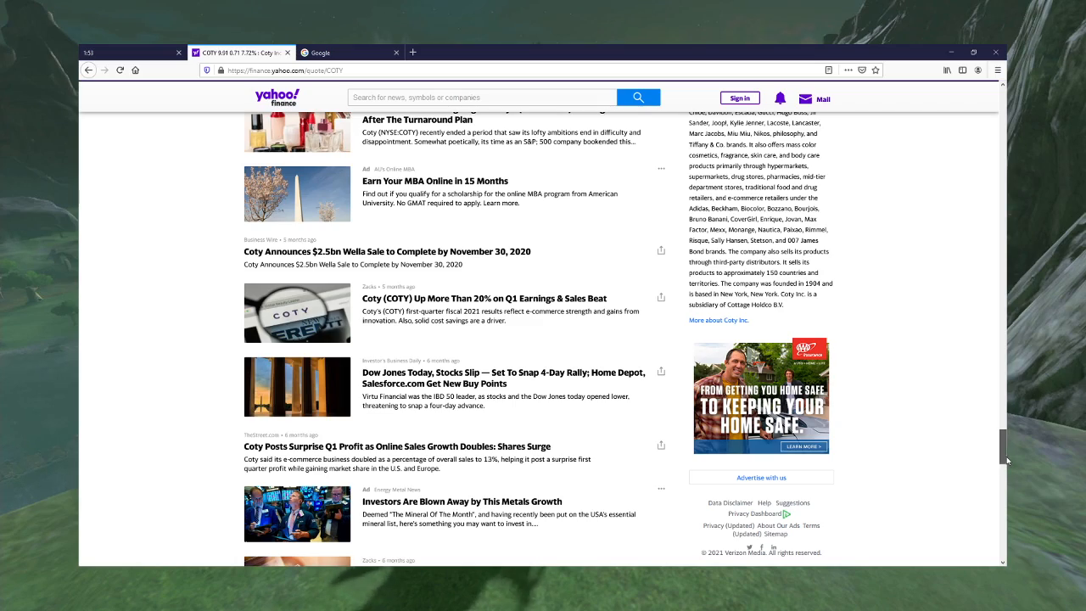
scroll("up", 3)
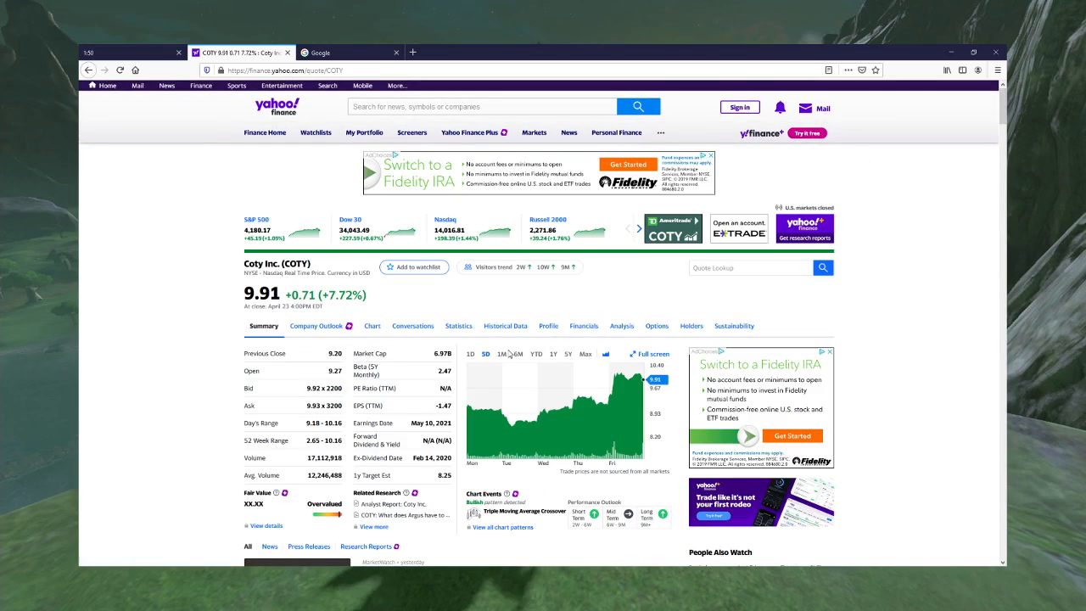
Step: Extend the COTY chart to a longer range, ending on the 1Y view
left_click(520, 355)
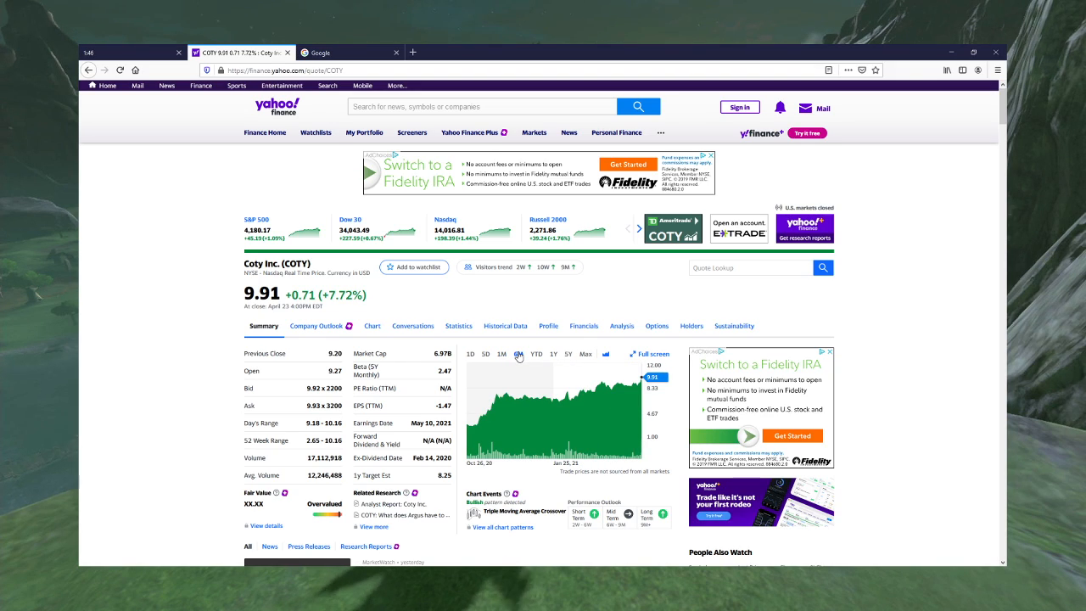
mouse_move(554, 356)
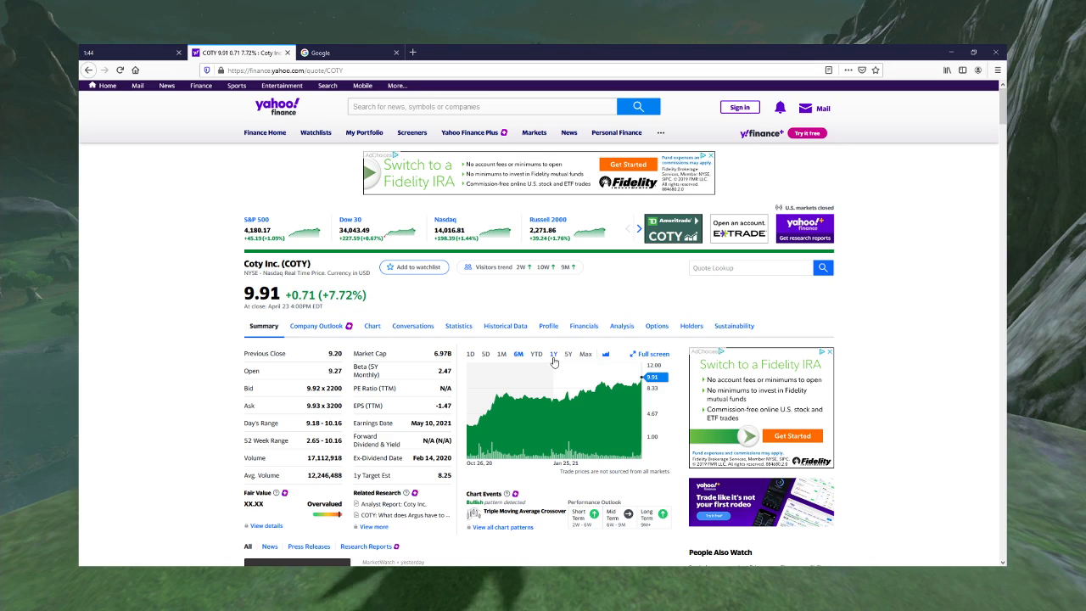
left_click(553, 355)
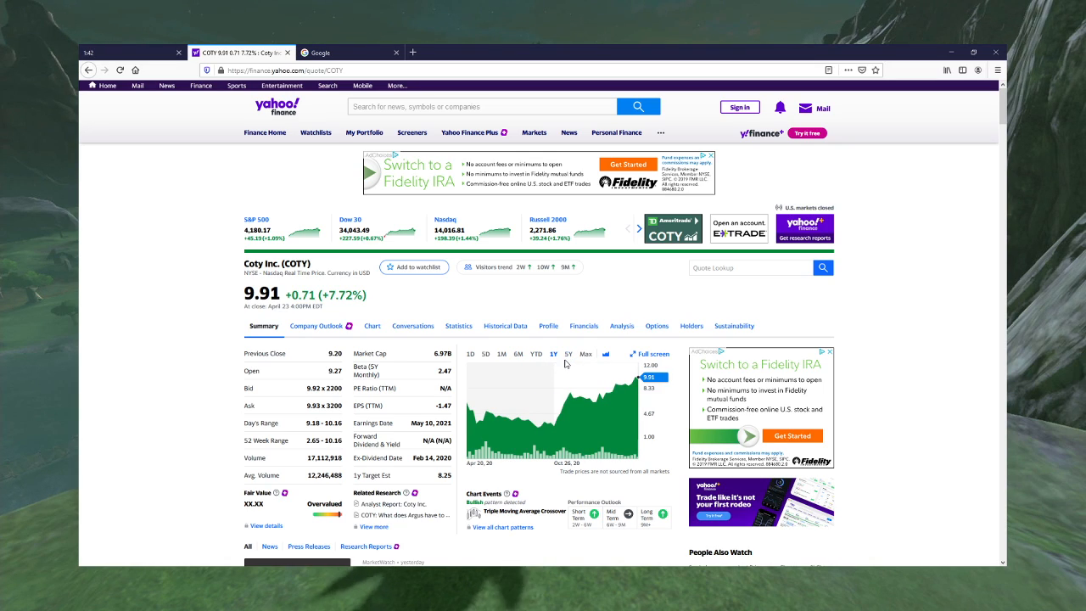
mouse_move(555, 424)
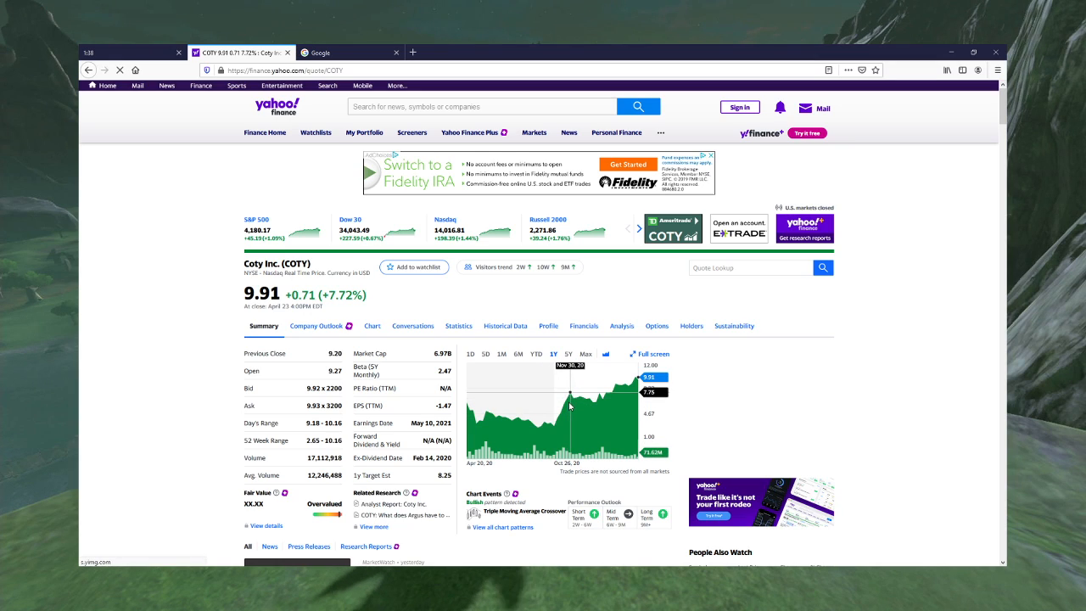
mouse_move(553, 425)
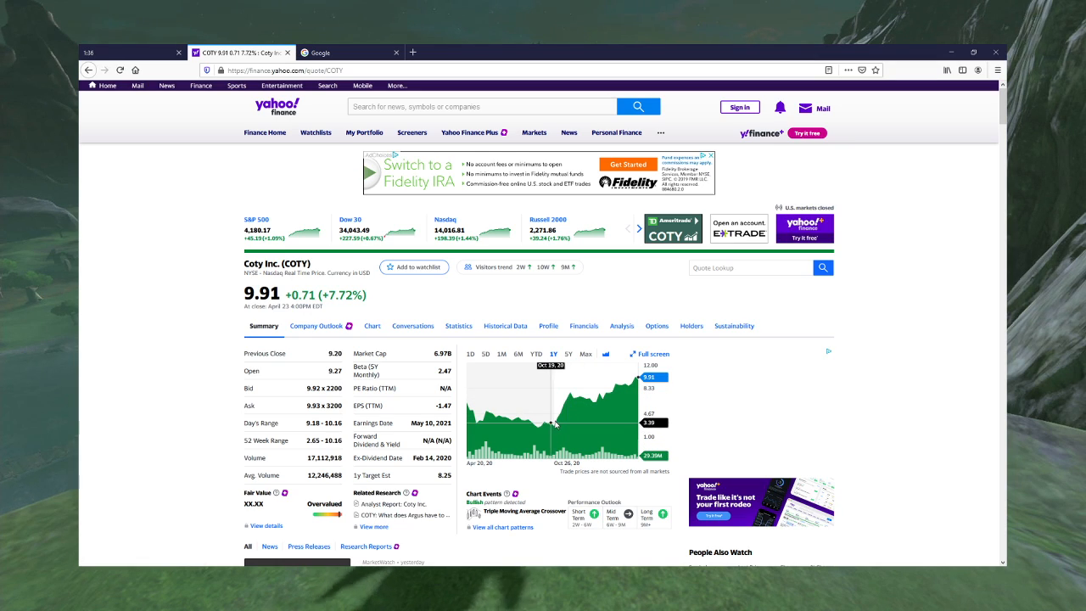
mouse_move(571, 399)
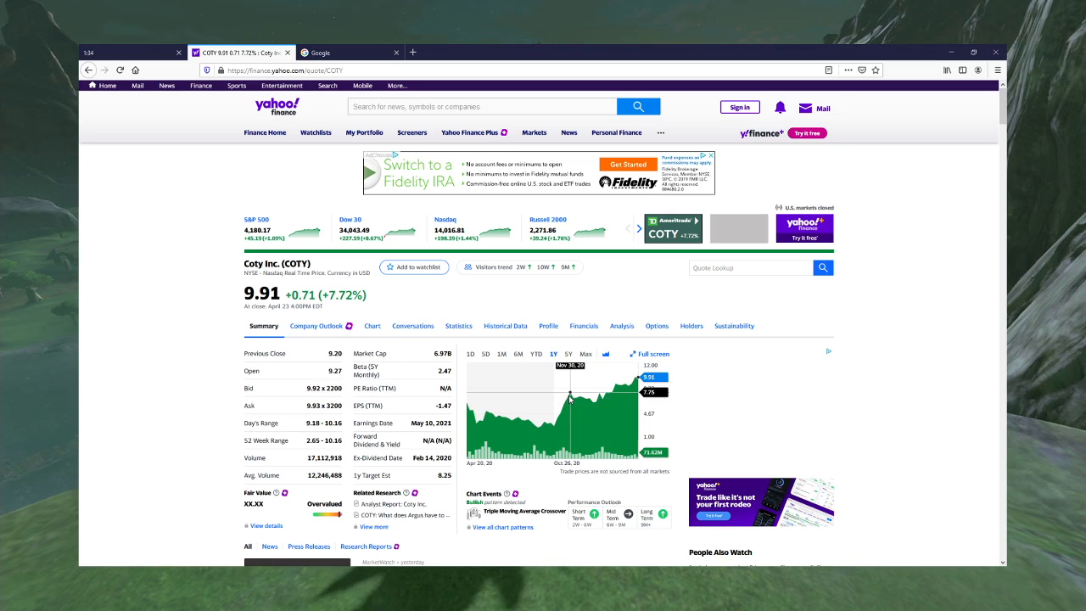
mouse_move(559, 421)
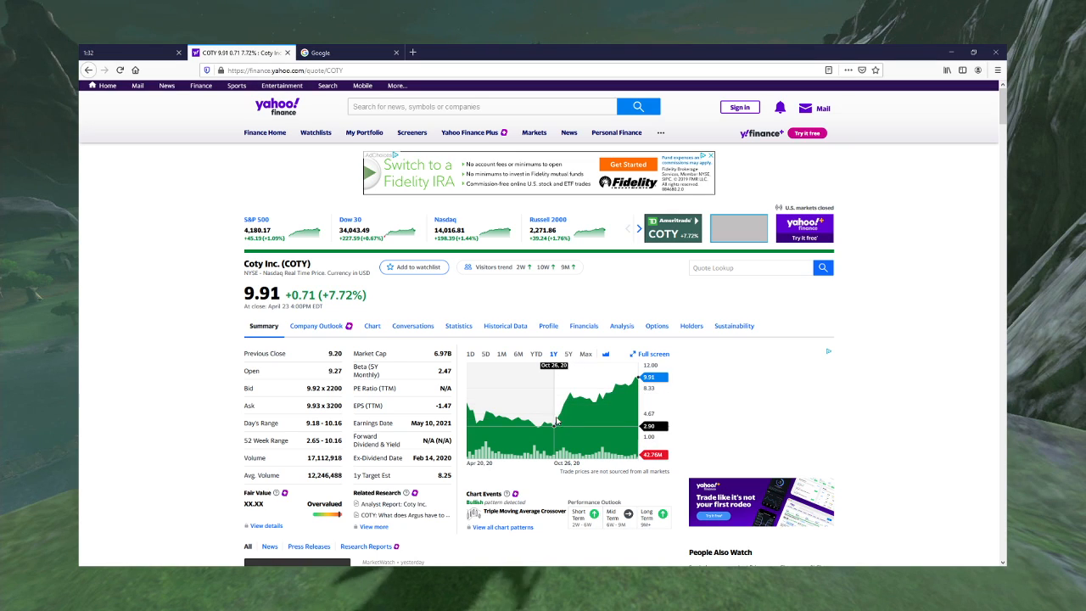
mouse_move(569, 404)
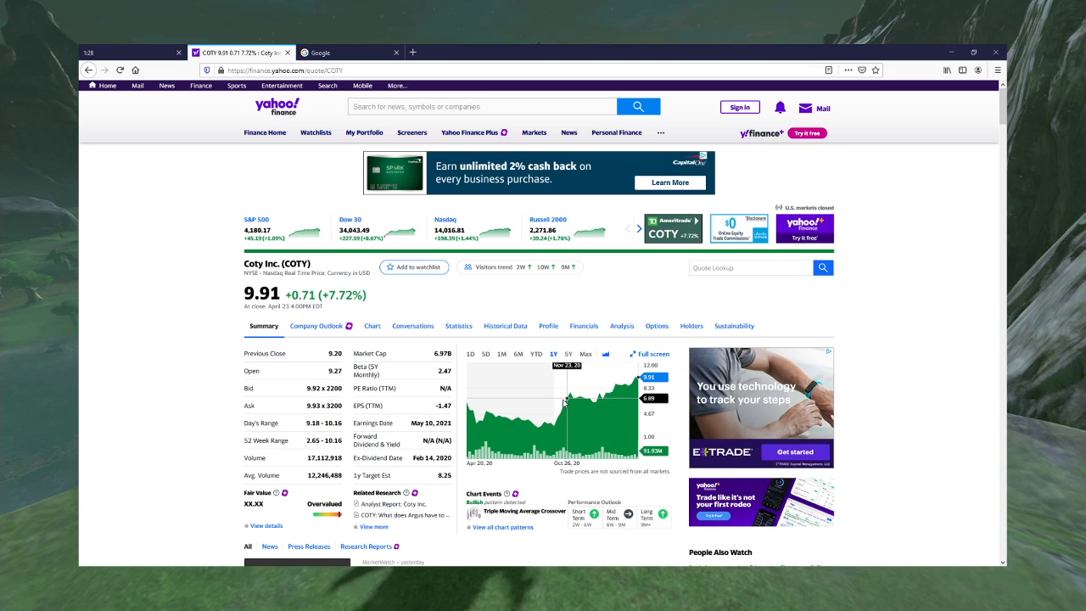
mouse_move(560, 432)
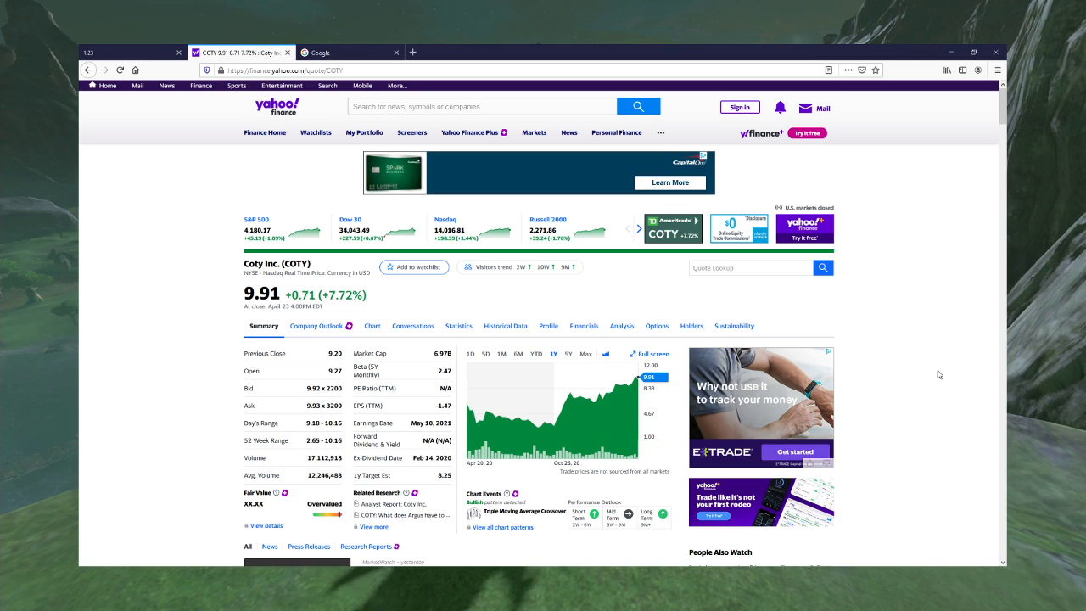
scroll("down", 3)
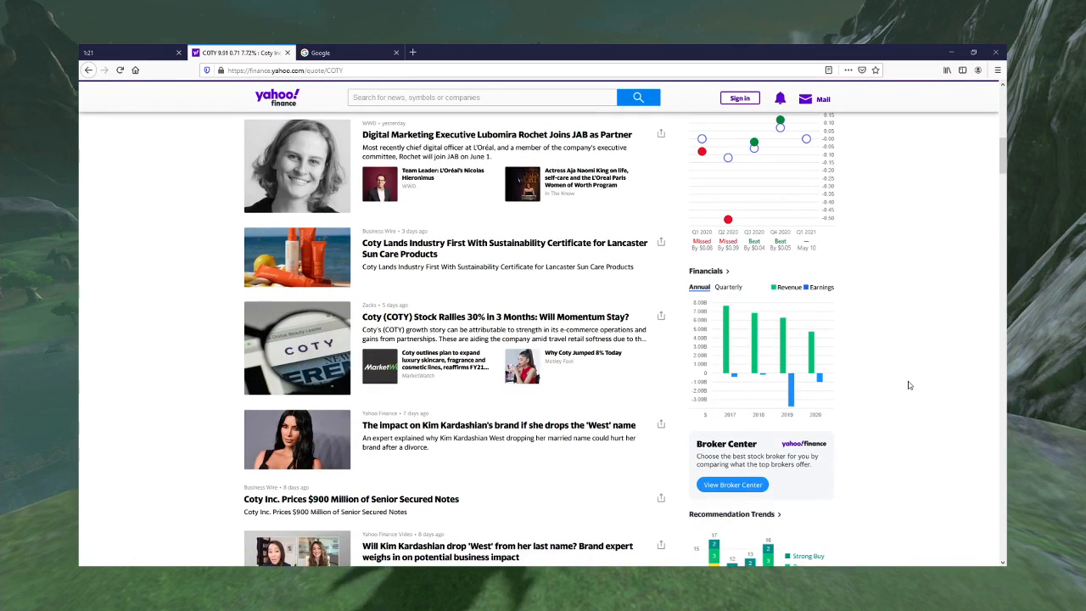
scroll("down", 3)
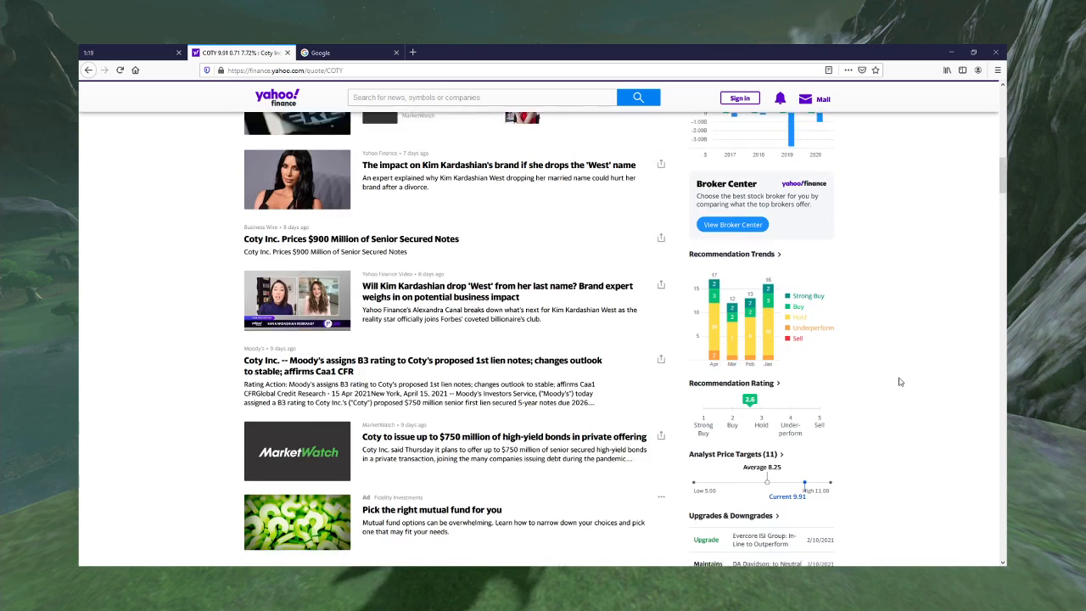
scroll("up", 3)
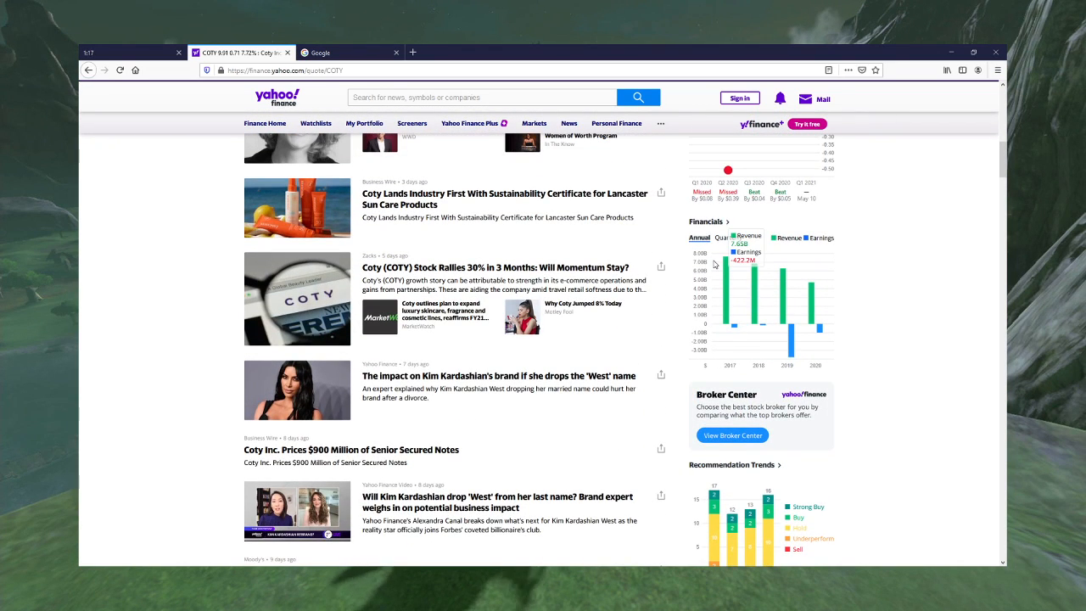
scroll("up", 3)
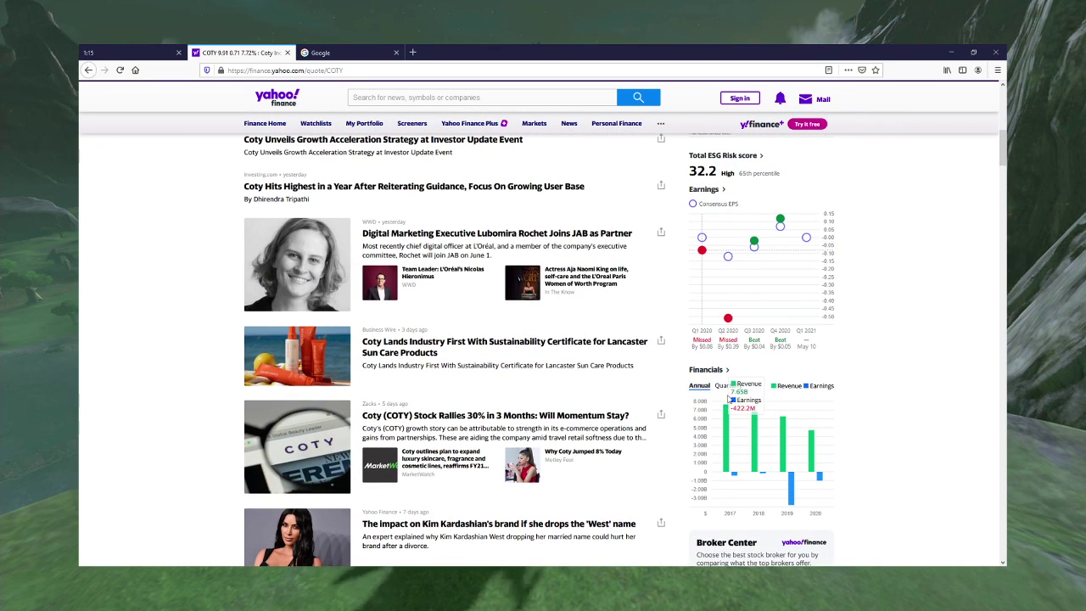
mouse_move(775, 241)
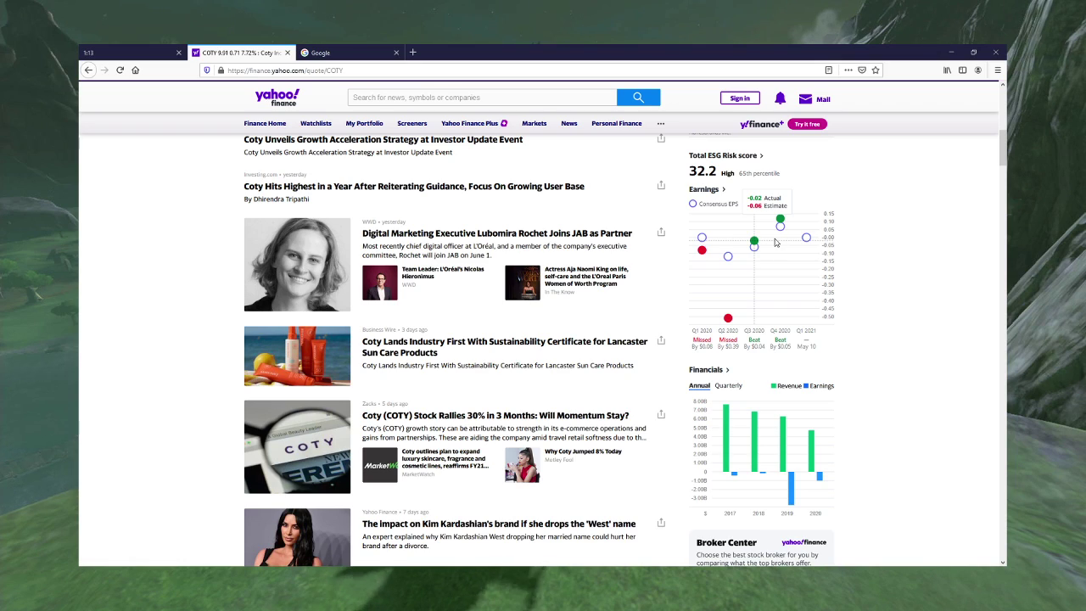
mouse_move(781, 224)
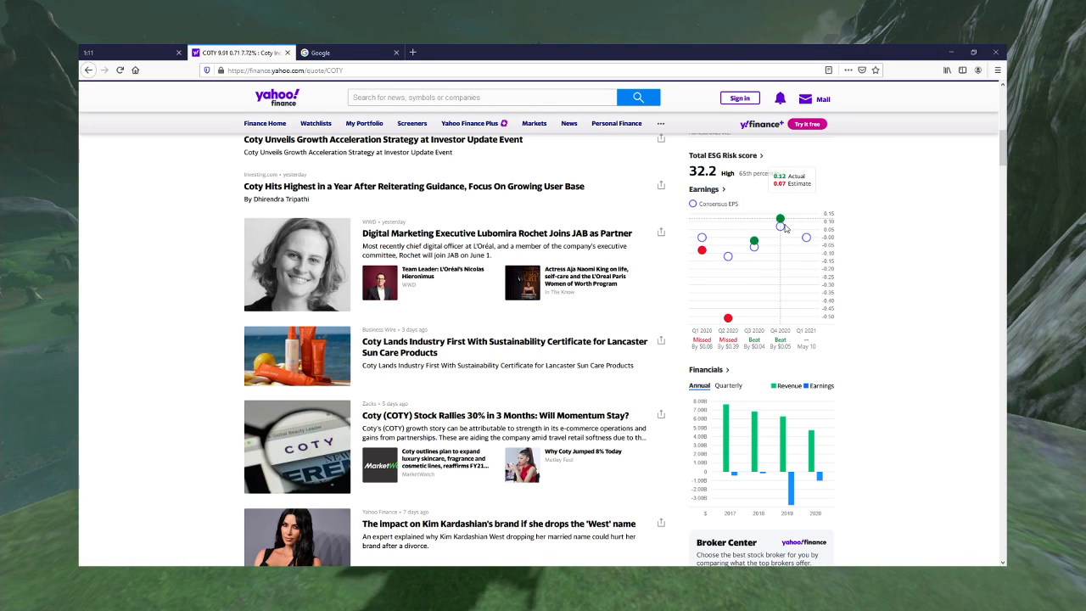
mouse_move(781, 226)
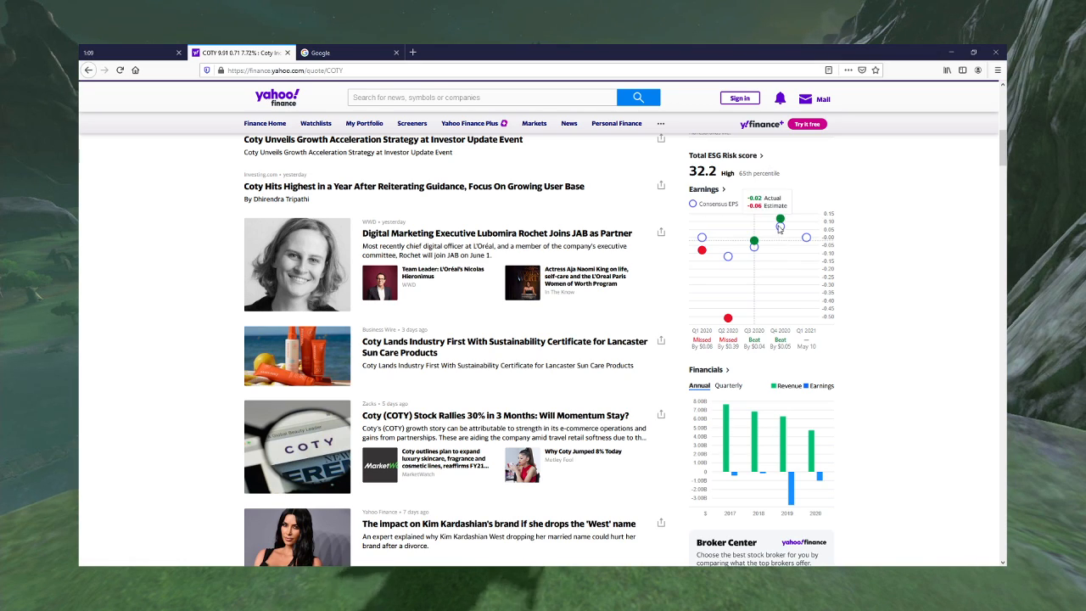
mouse_move(893, 300)
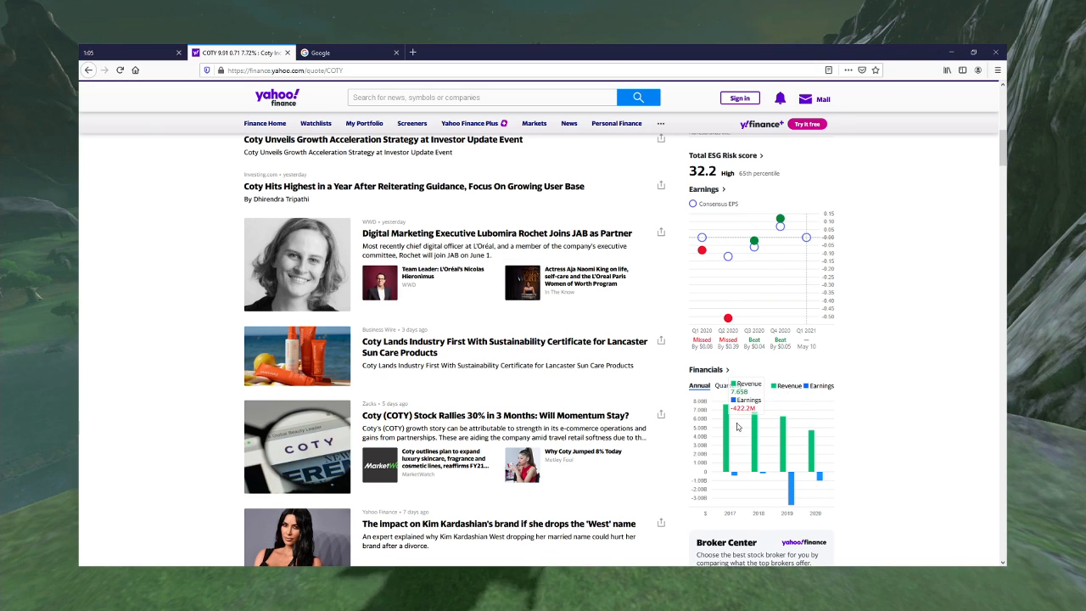
mouse_move(734, 417)
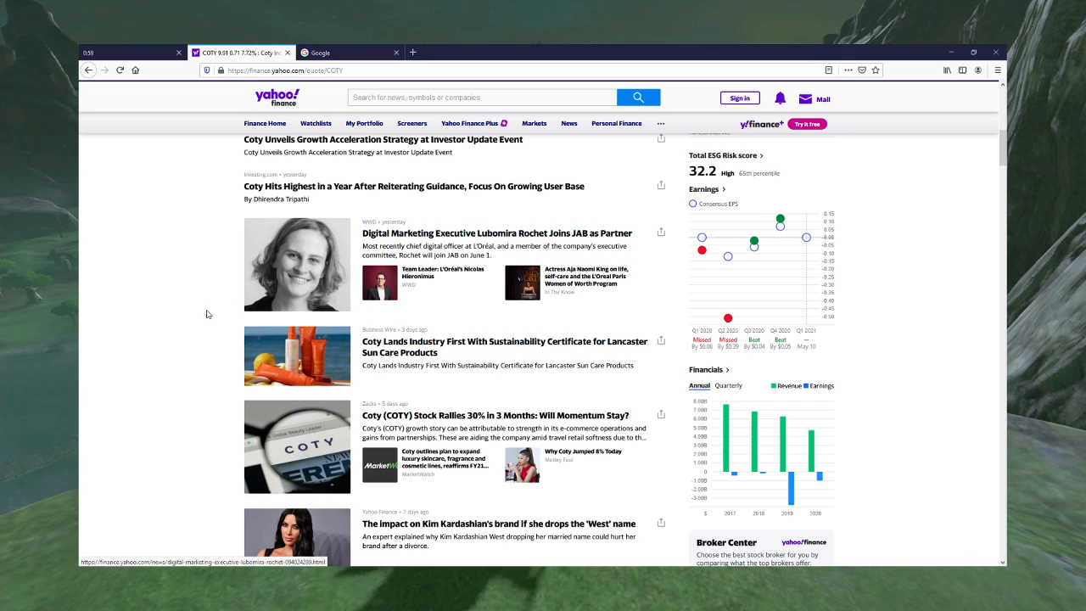
scroll("up", 3)
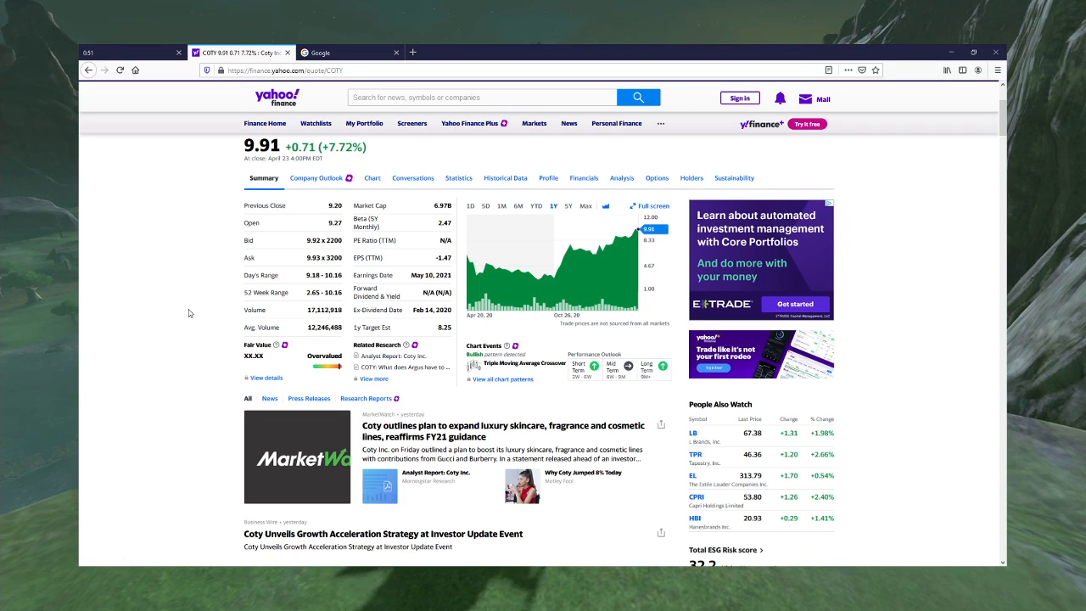
mouse_move(572, 199)
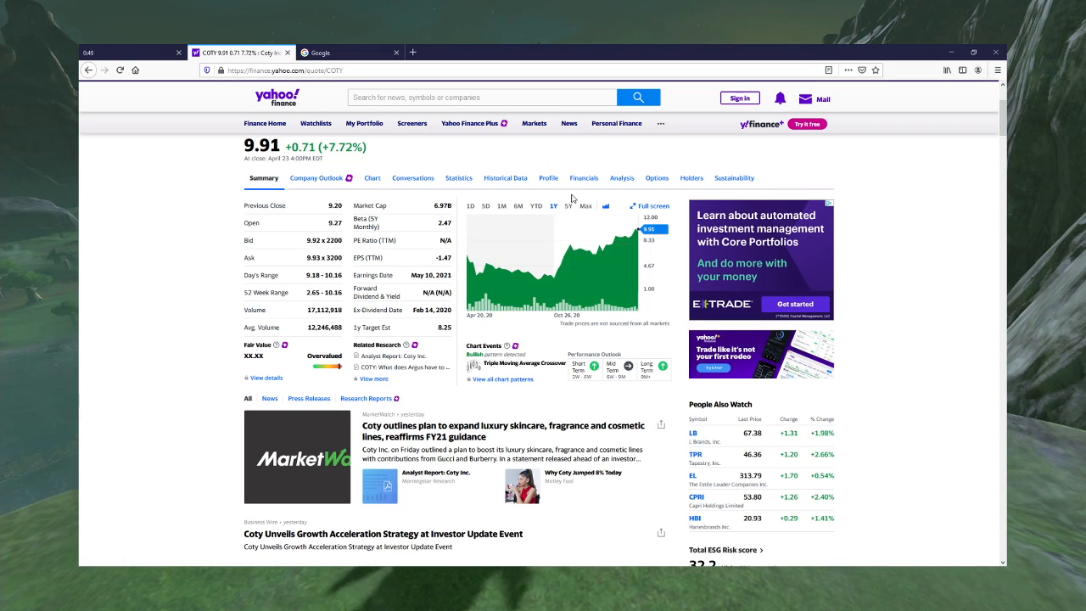
scroll("up", 3)
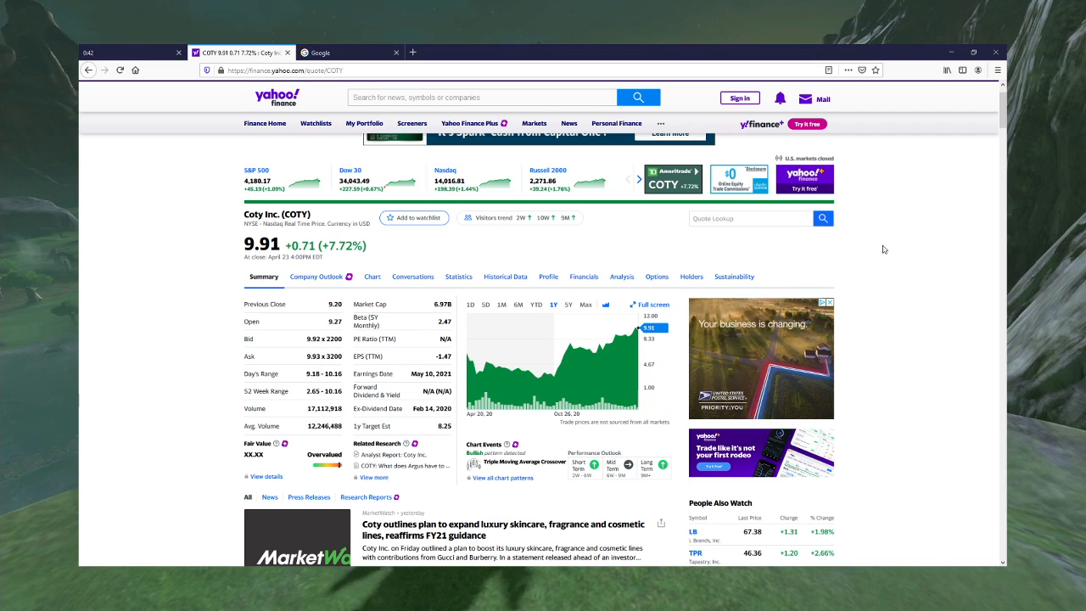
mouse_move(771, 257)
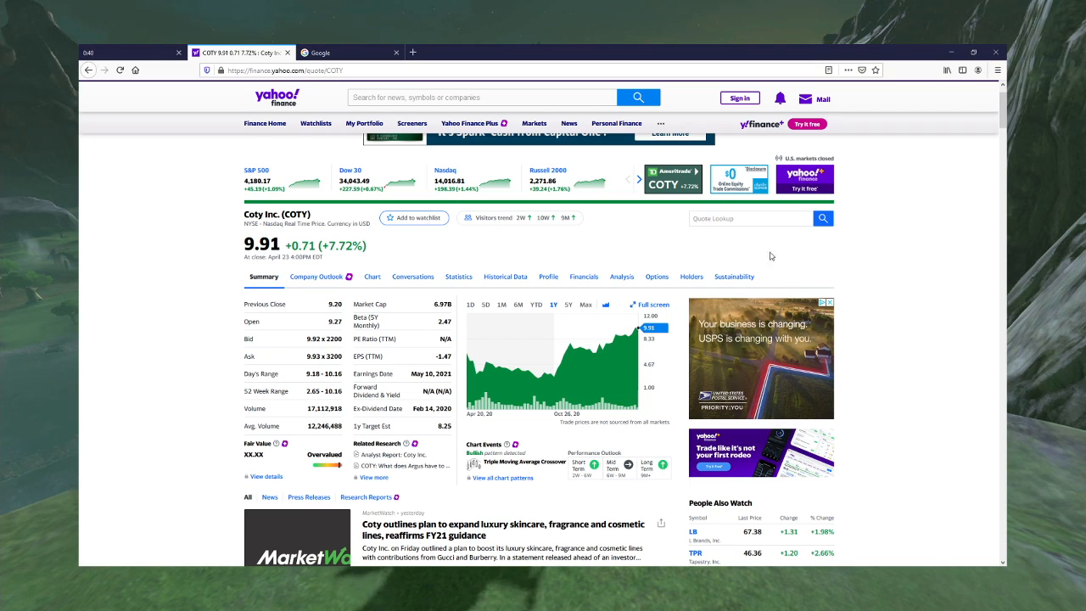
mouse_move(871, 257)
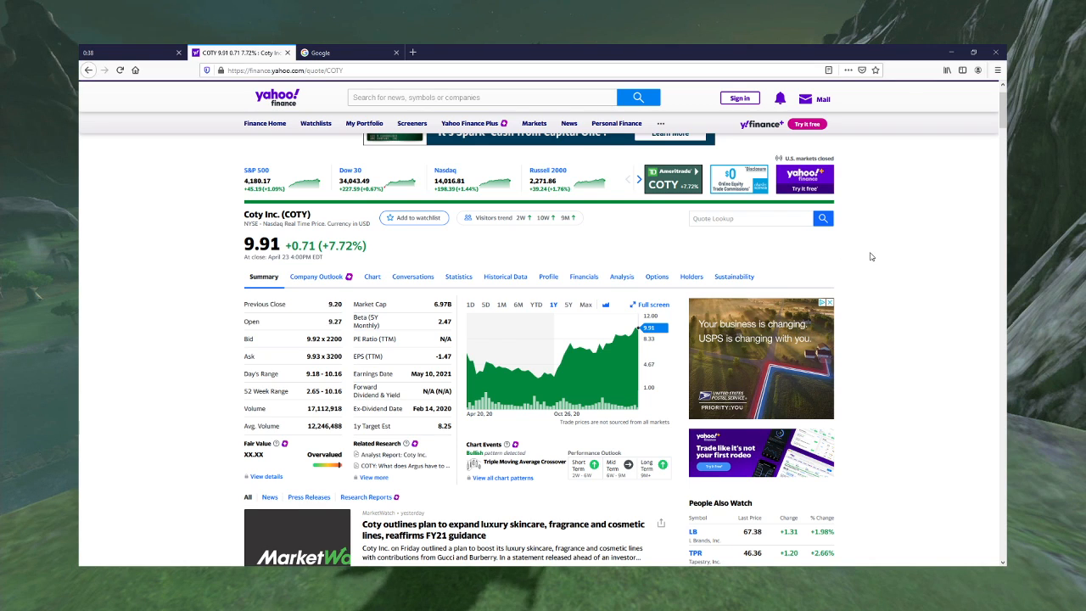
scroll("down", 3)
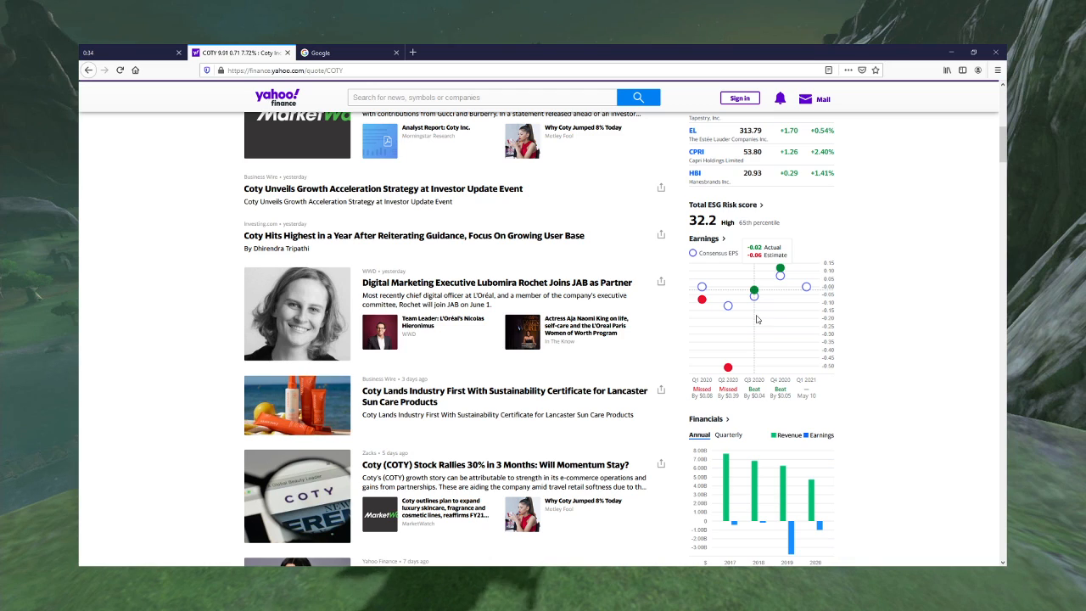
mouse_move(913, 339)
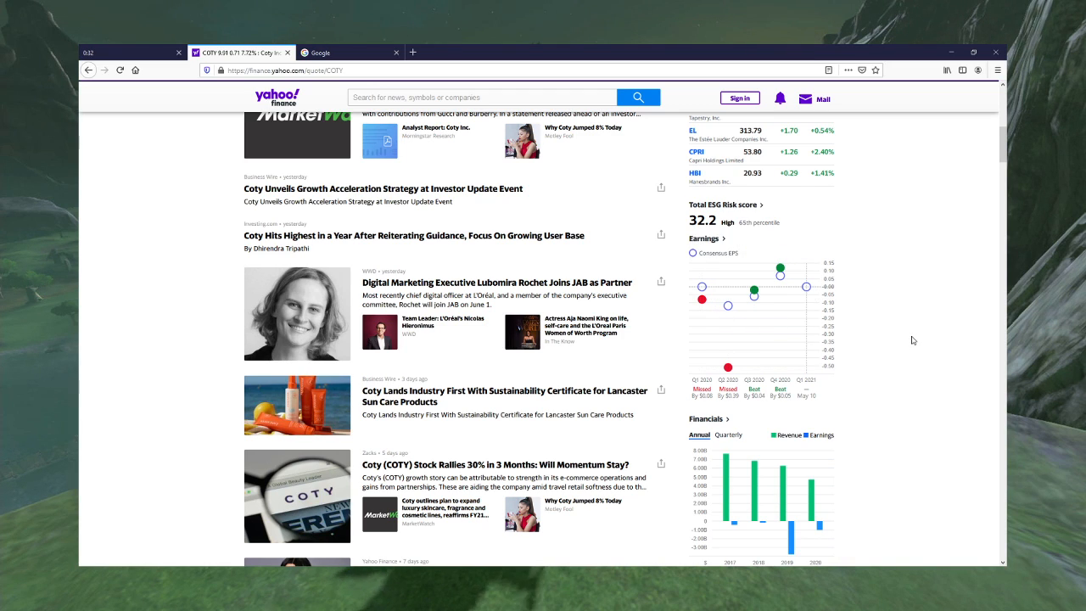
scroll("down", 3)
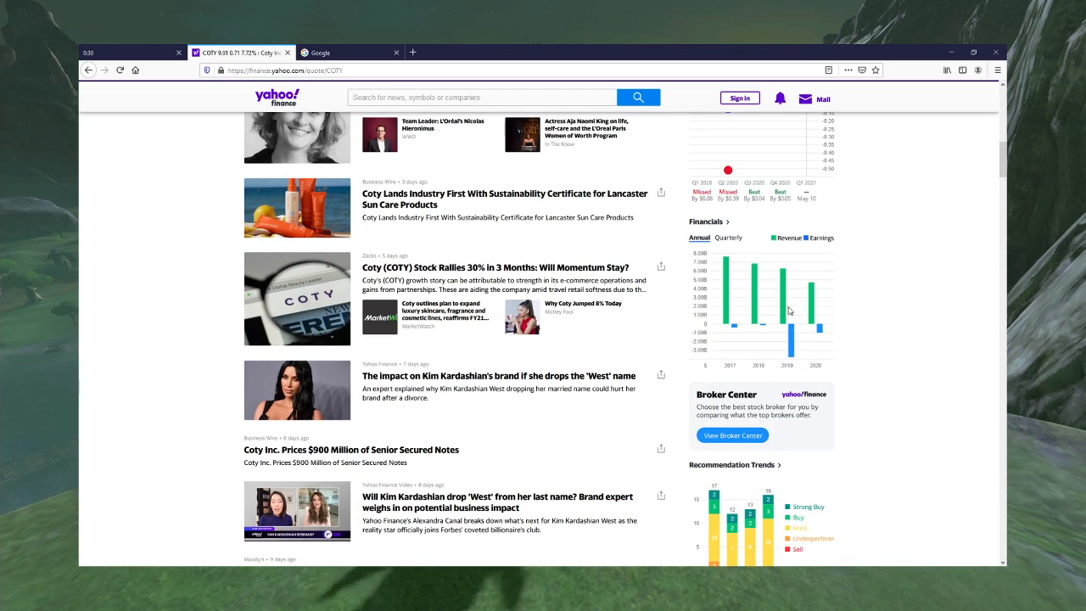
mouse_move(812, 313)
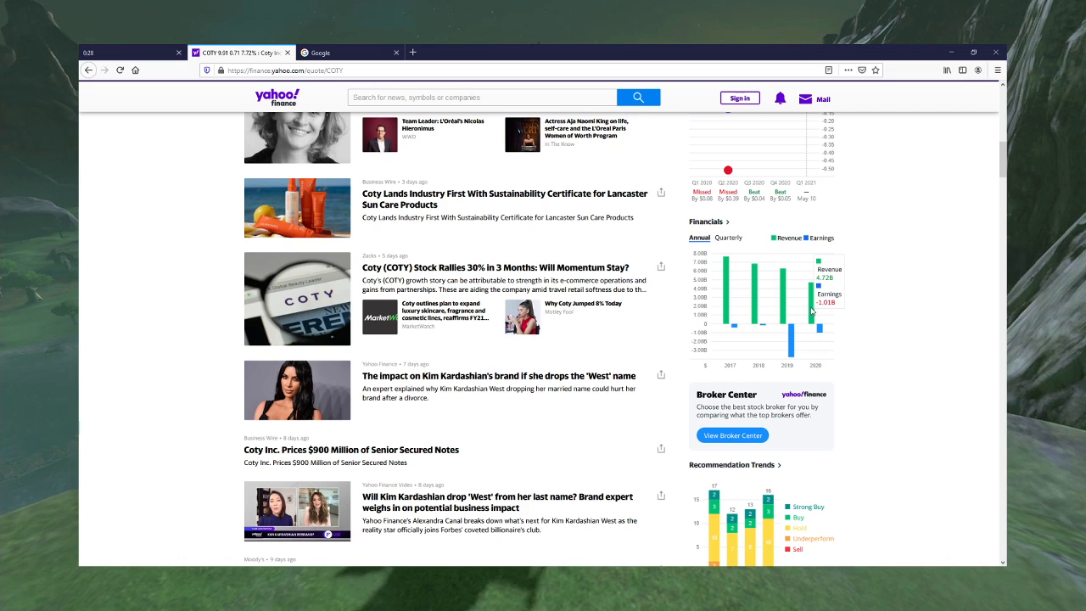
mouse_move(781, 312)
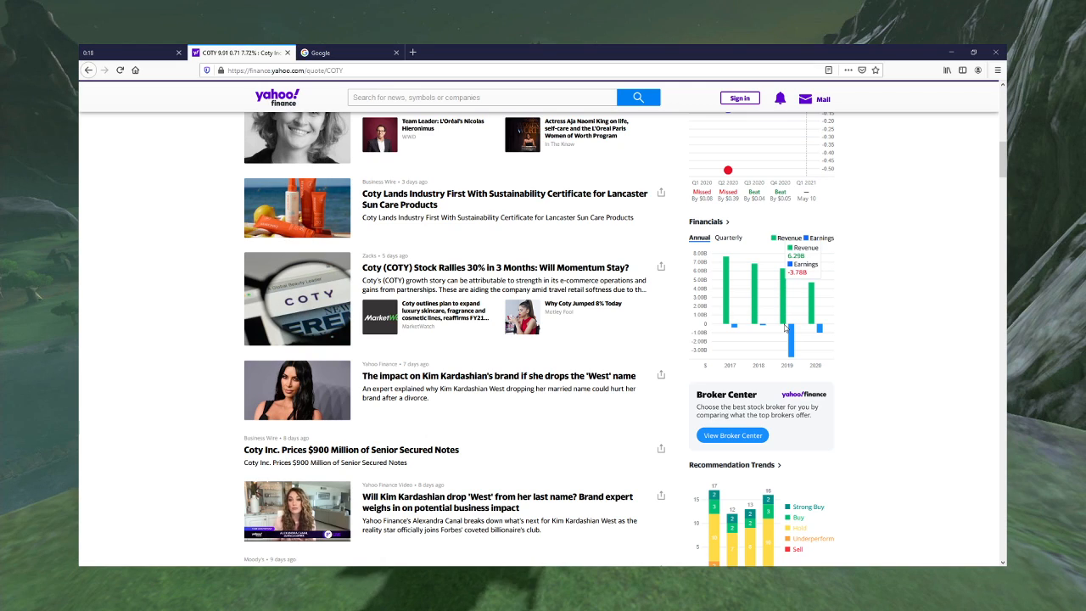
mouse_move(795, 332)
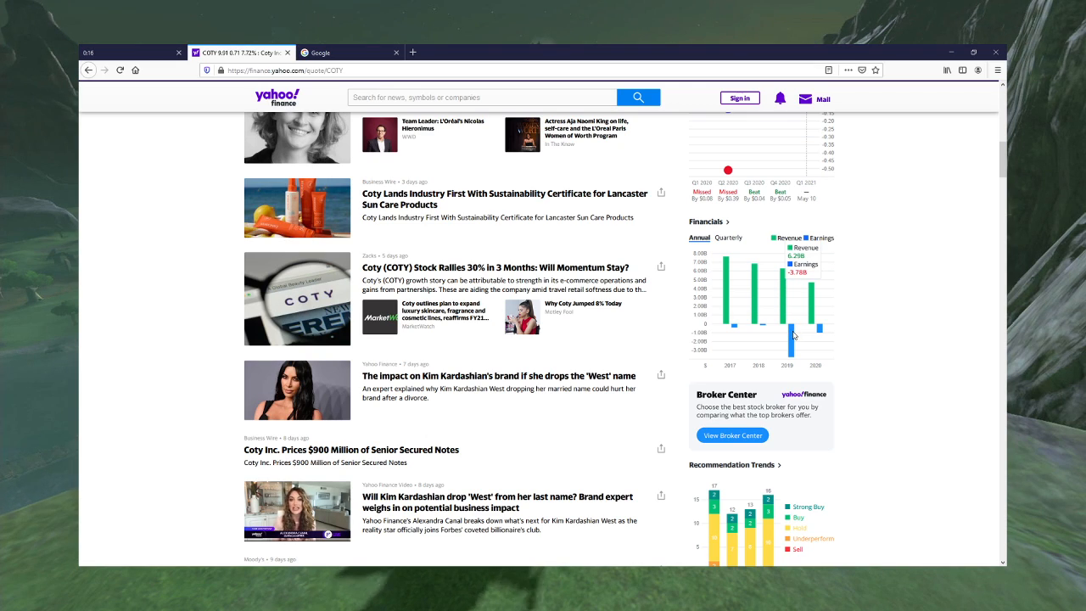
mouse_move(791, 331)
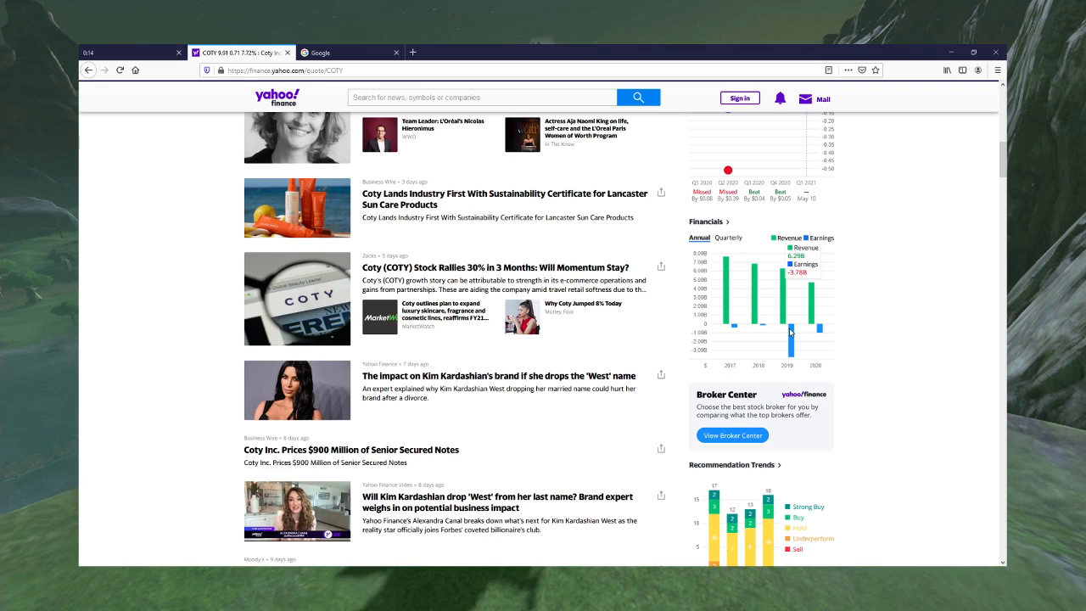
mouse_move(780, 331)
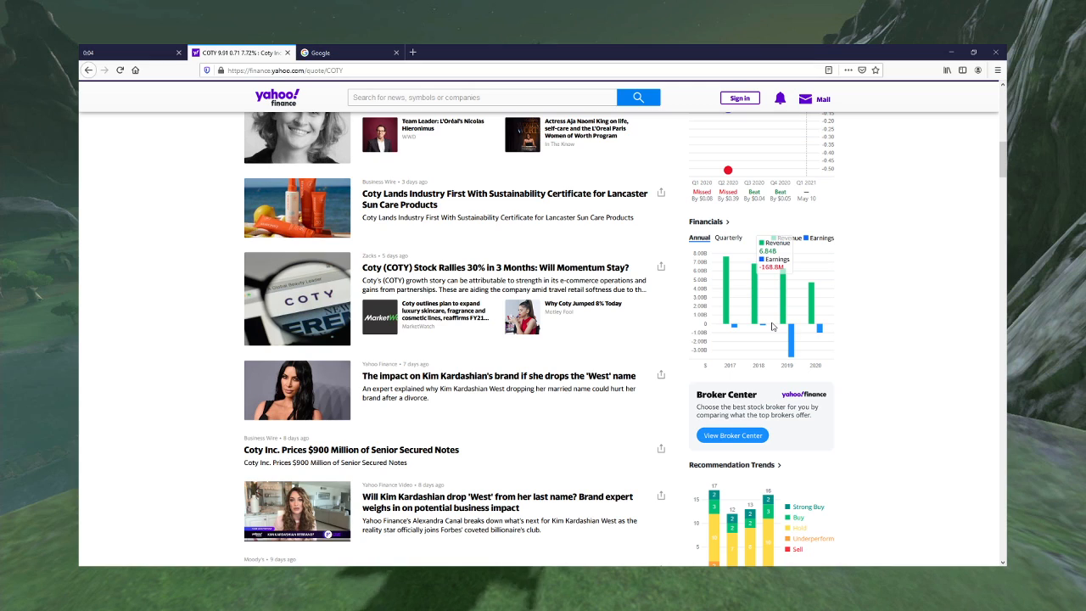
mouse_move(872, 302)
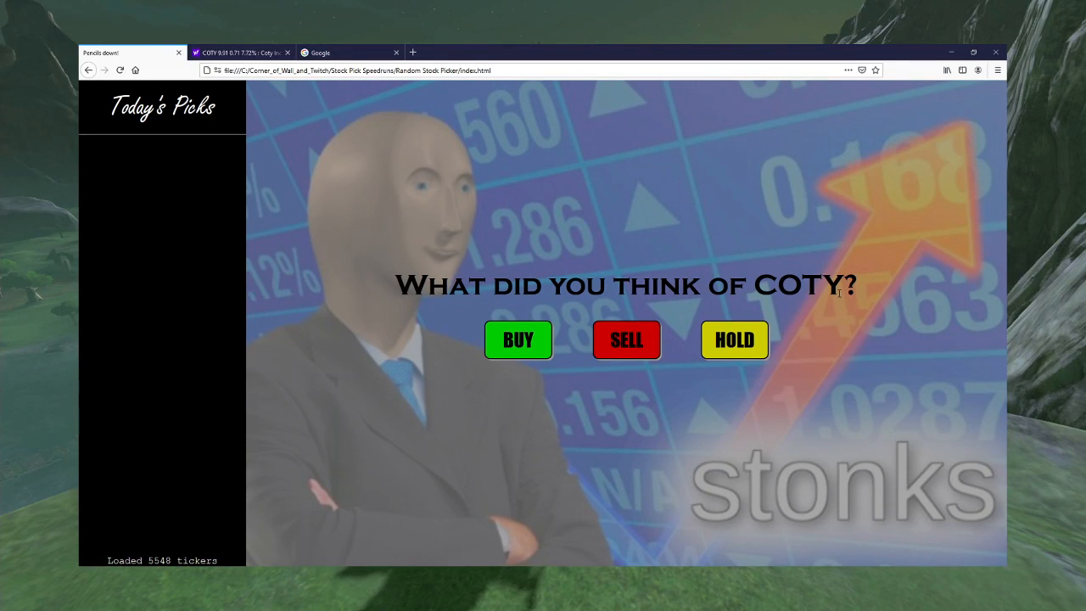
mouse_move(833, 270)
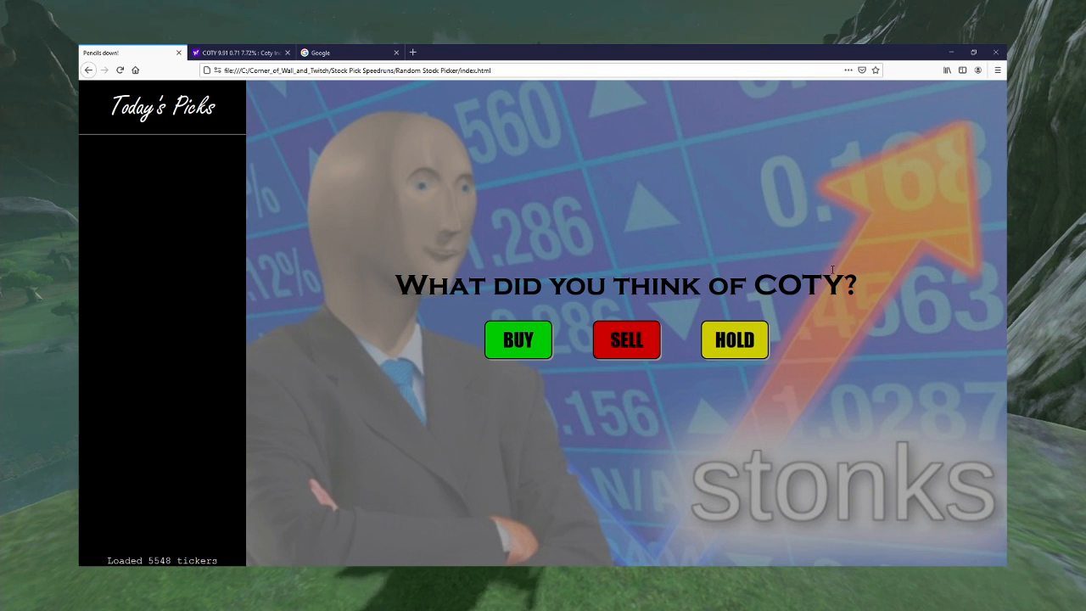
mouse_move(640, 241)
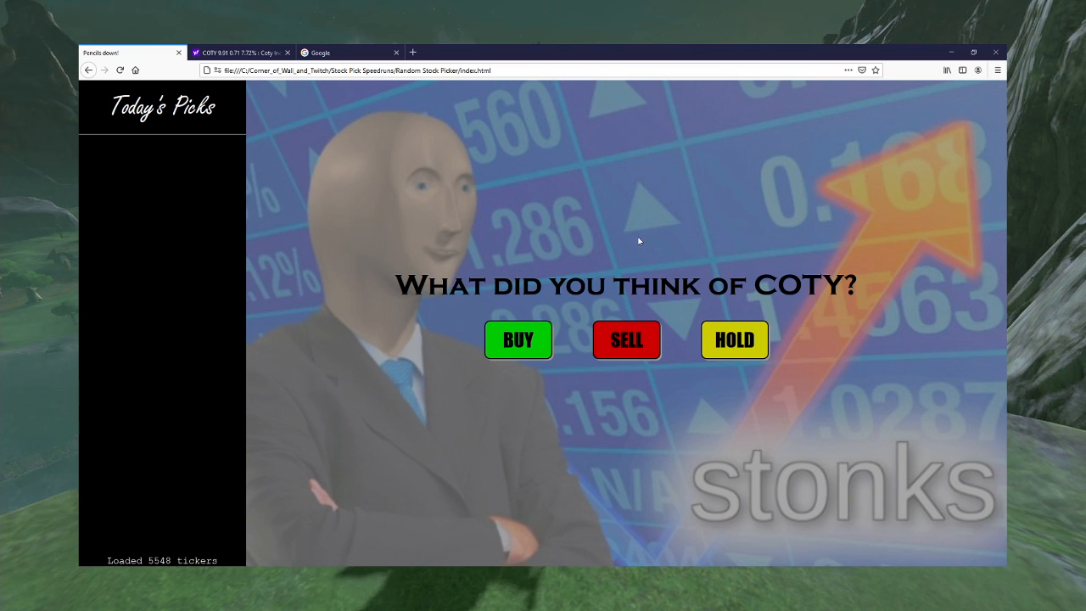
mouse_move(624, 245)
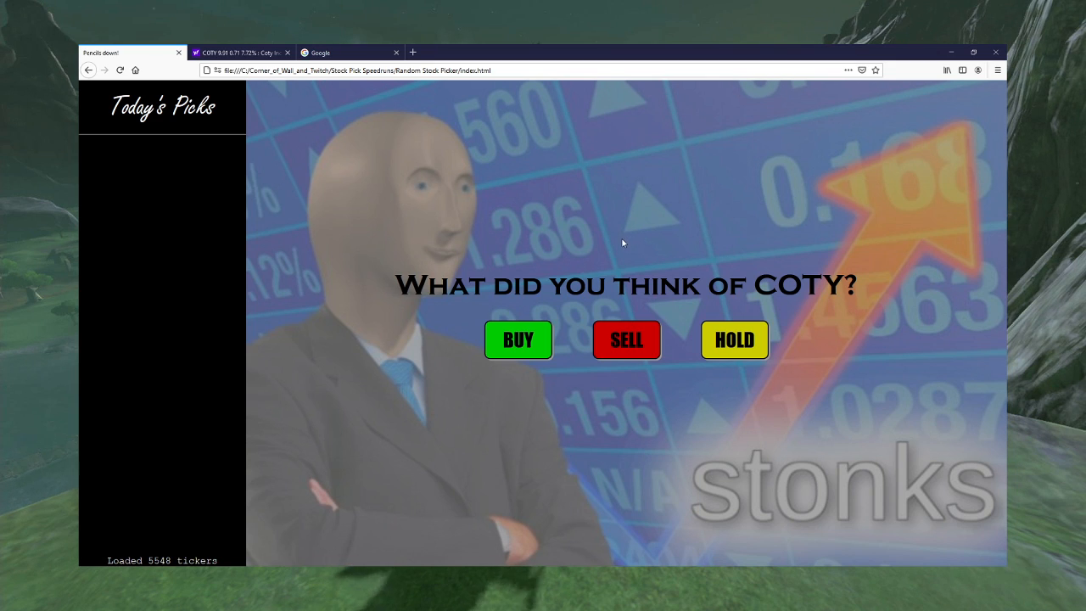
mouse_move(519, 343)
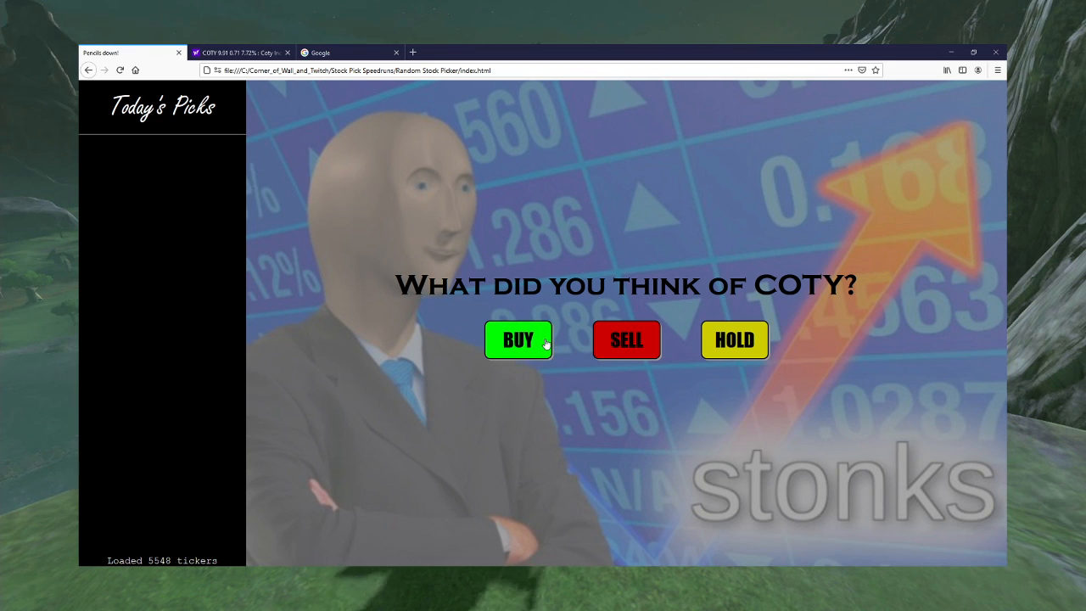
Step: Rate COTY as Buy on the speedrun page and close the Yahoo Finance COTY tab
left_click(518, 340)
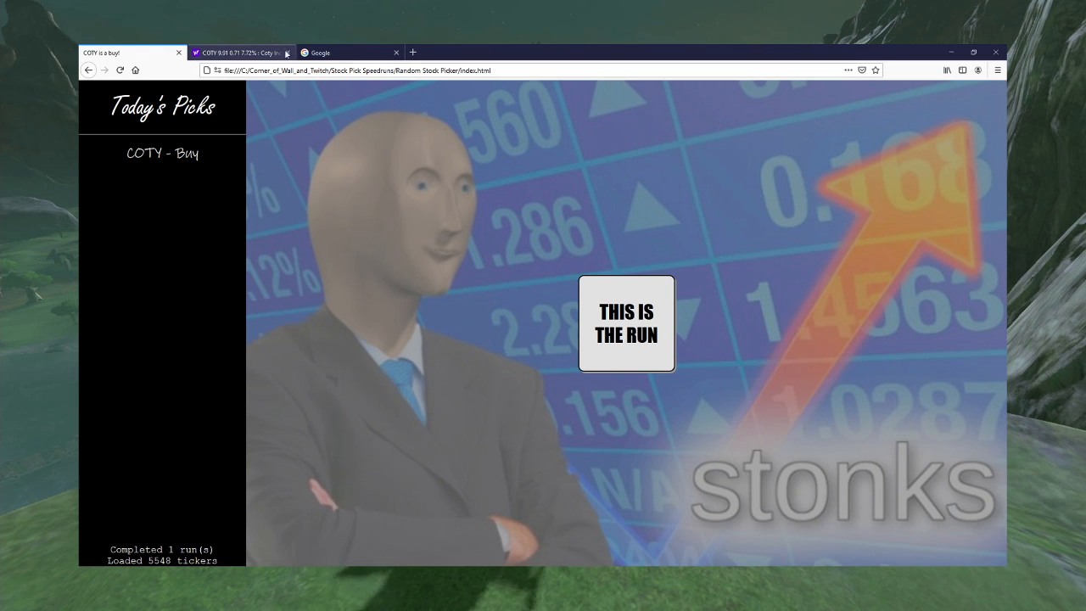
left_click(286, 51)
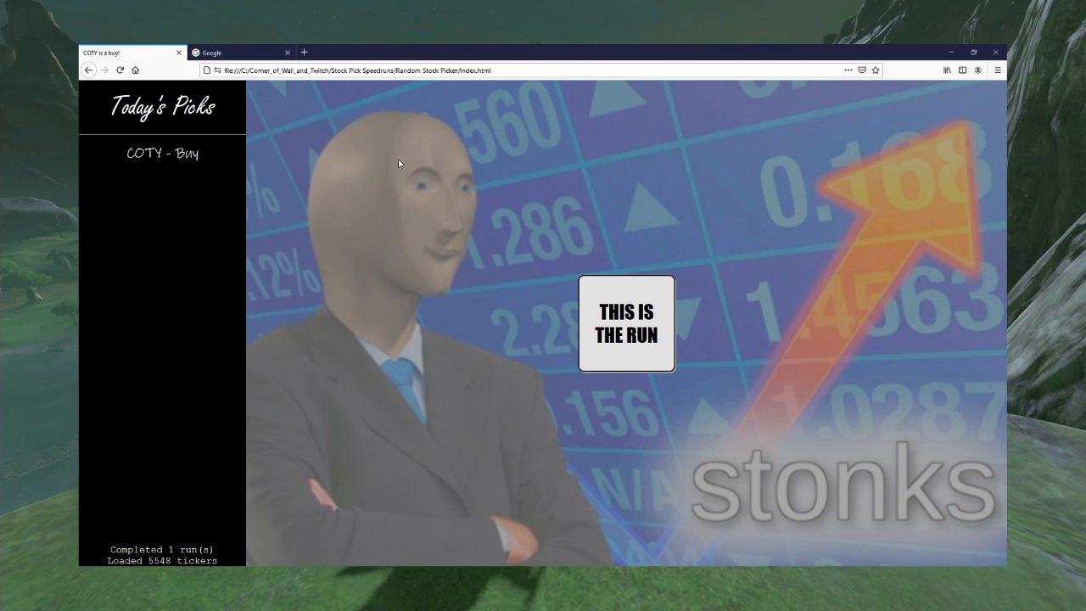
mouse_move(354, 160)
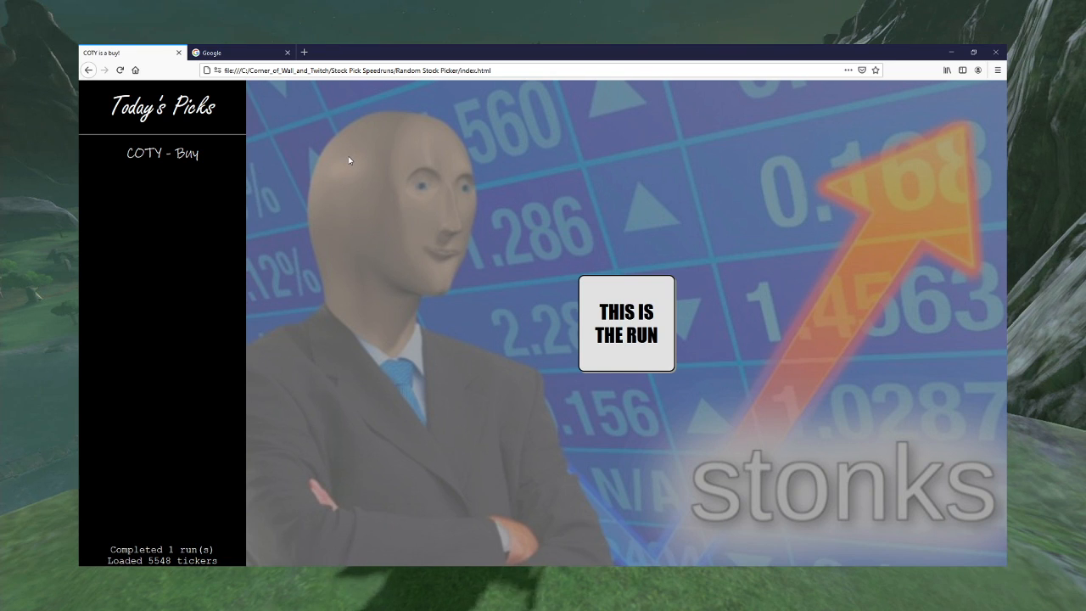
mouse_move(339, 161)
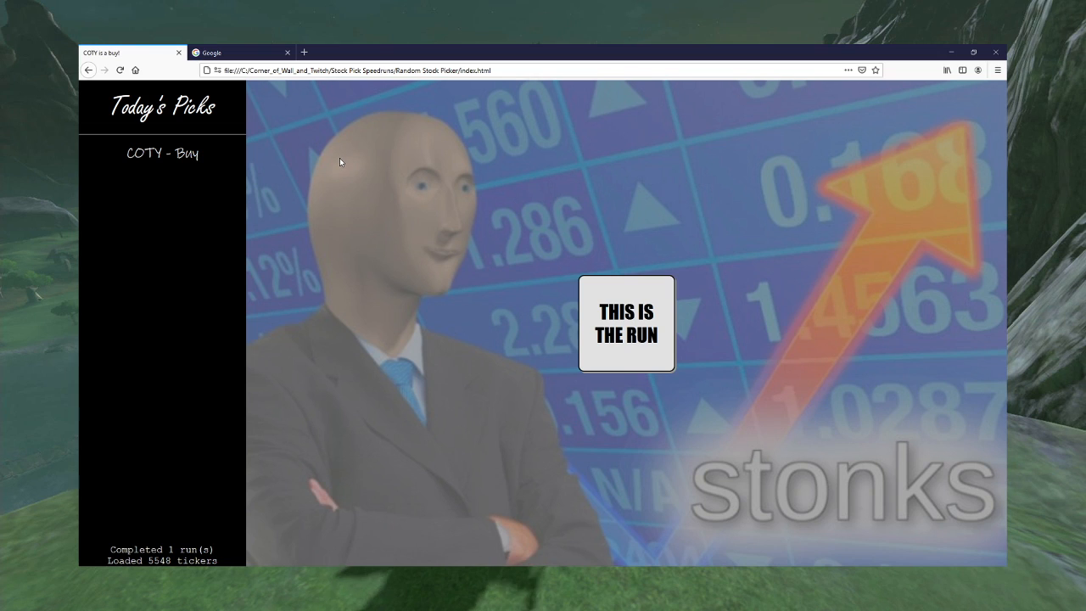
mouse_move(339, 196)
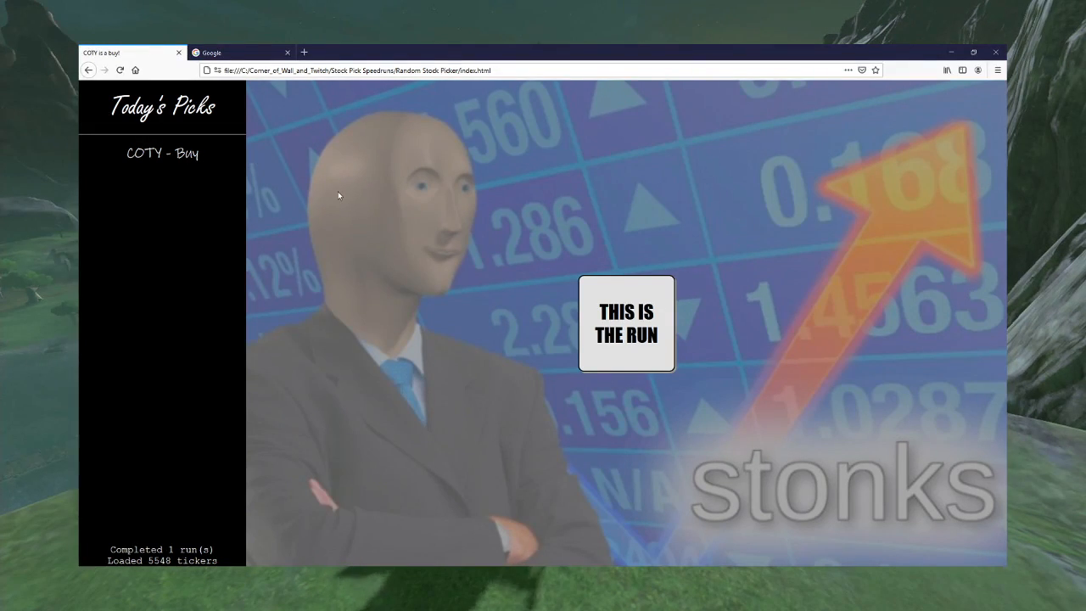